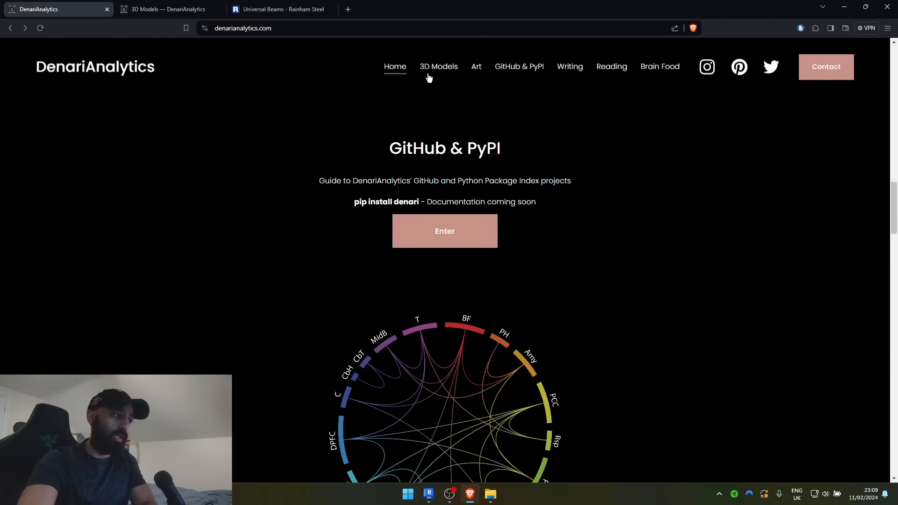
Download CreateFamilyTypes.gh from the Grasshopper for Revit page under 3D Models
{"action": "left_click", "coordinate": [438, 67]}
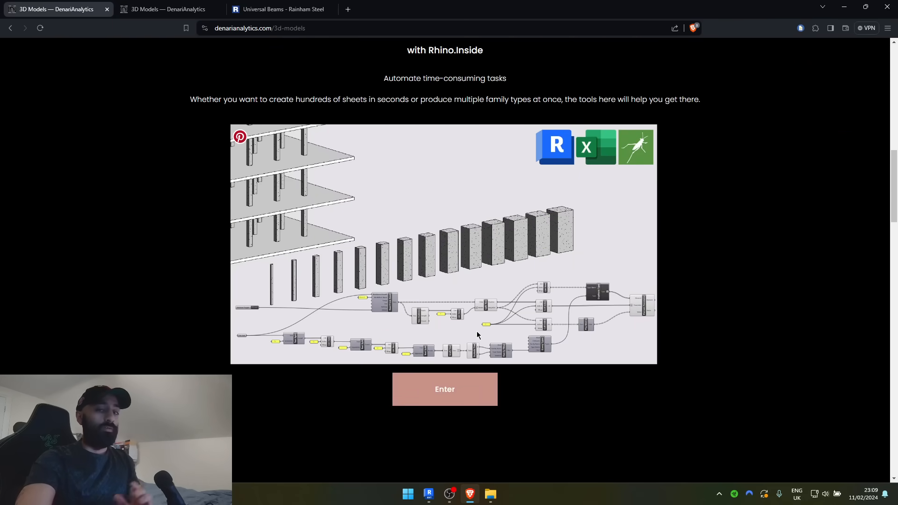
{"action": "mouse_move", "coordinate": [483, 345]}
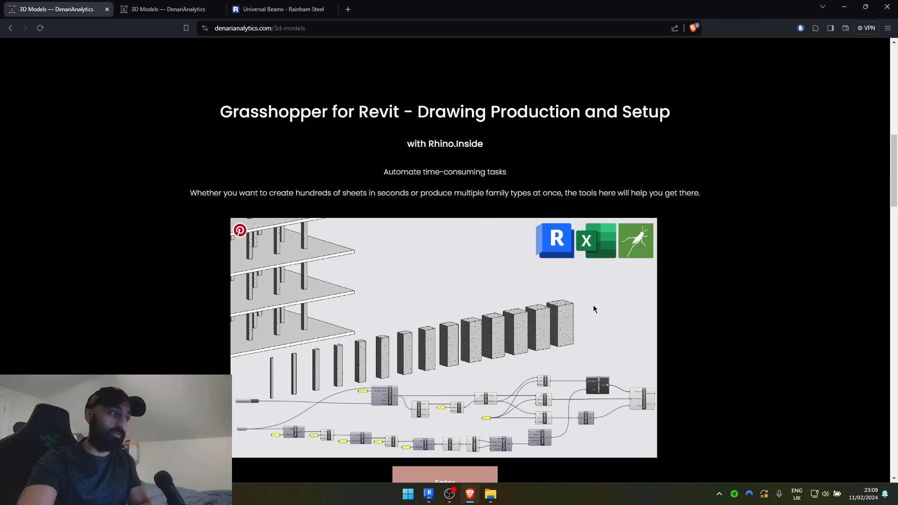
{"action": "scroll", "scroll_direction": "down", "scroll_amount": 3}
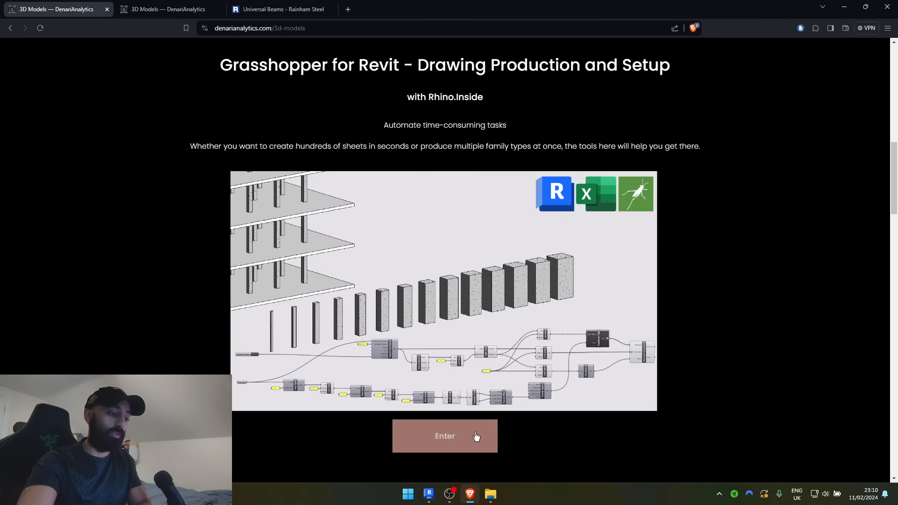
{"action": "left_click", "coordinate": [444, 436]}
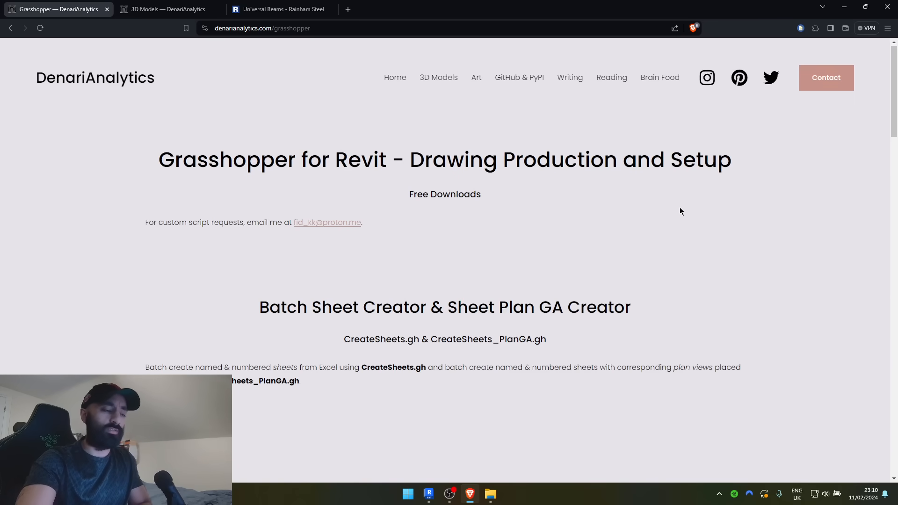
{"action": "scroll", "scroll_direction": "down", "scroll_amount": 3}
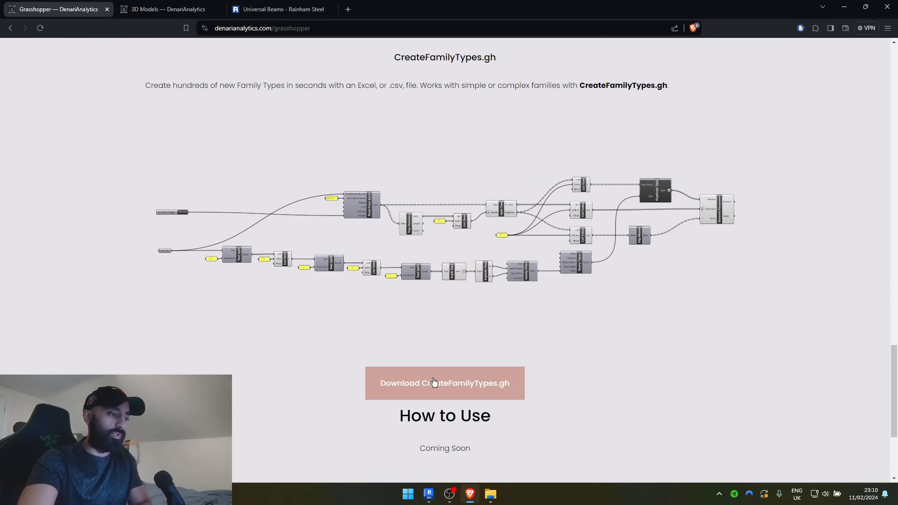
{"action": "left_click", "coordinate": [444, 383]}
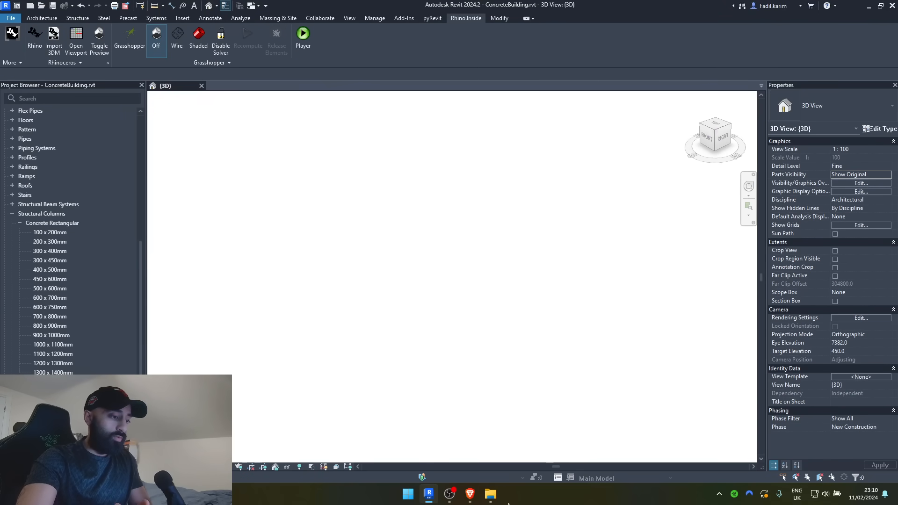
Review the Concrete Rectangular spreadsheet in the CreateFamilyTypes folder, then inspect the 300 x 400mm column type in Revit
{"action": "left_click", "coordinate": [489, 493]}
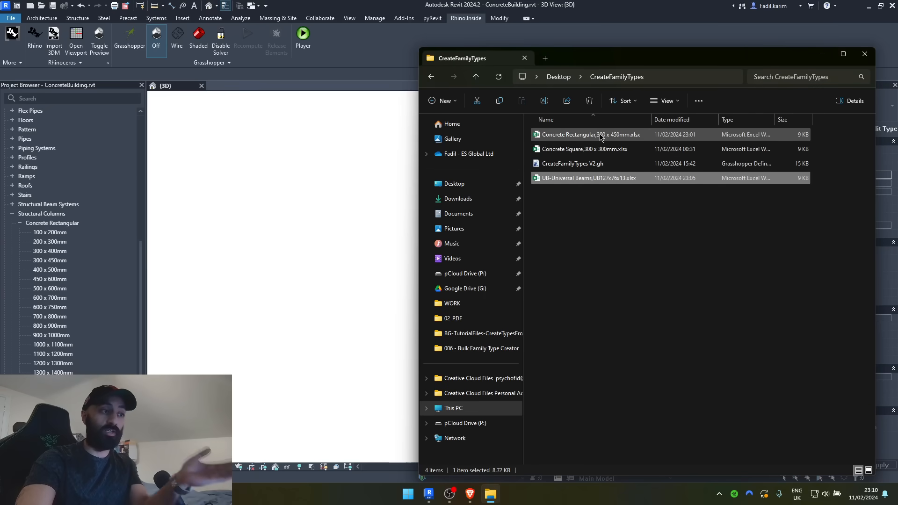
{"action": "left_click", "coordinate": [591, 134]}
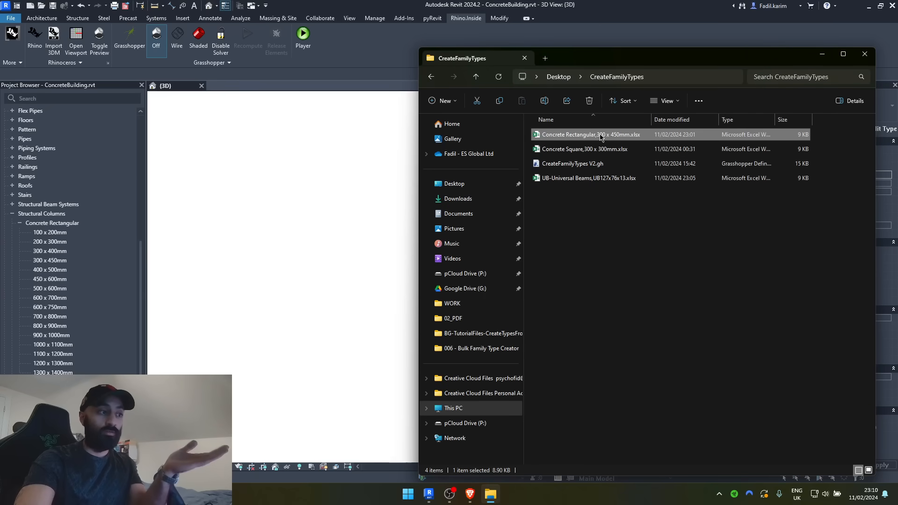
{"action": "double_click", "coordinate": [590, 134]}
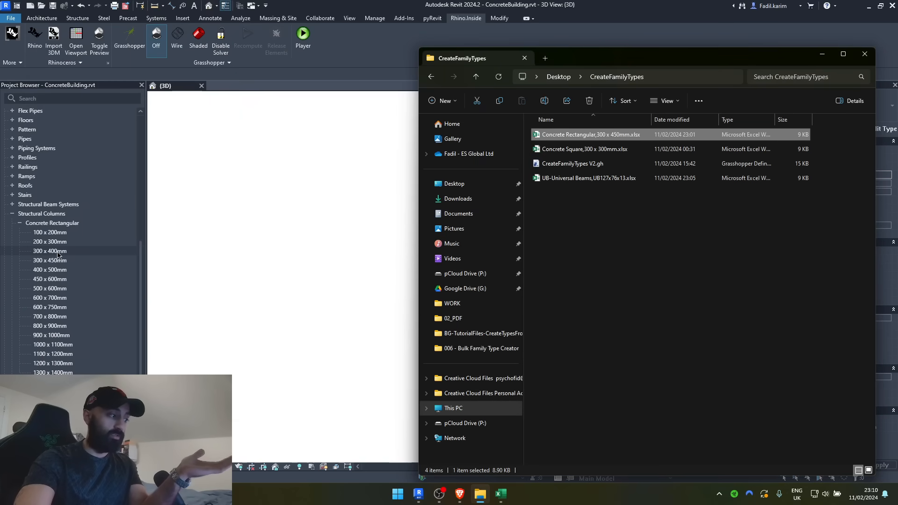
{"action": "left_click", "coordinate": [49, 251]}
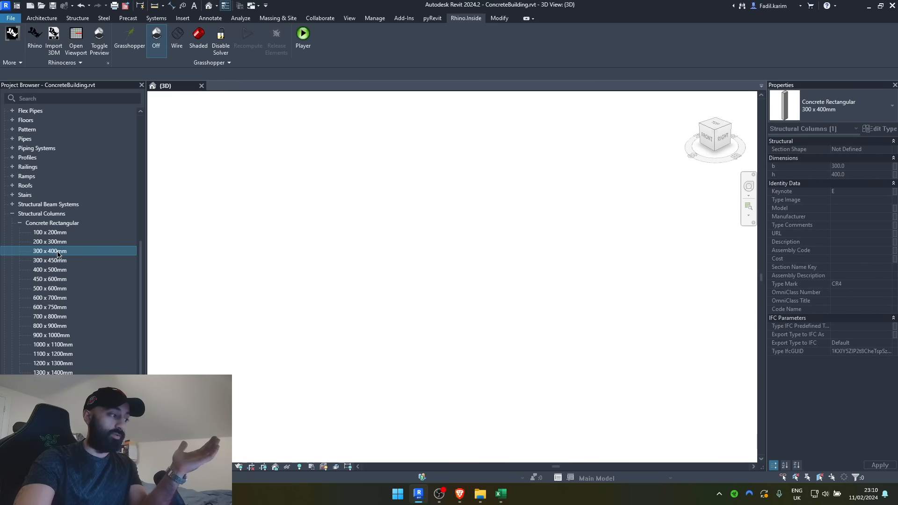
{"action": "left_click", "coordinate": [49, 232]}
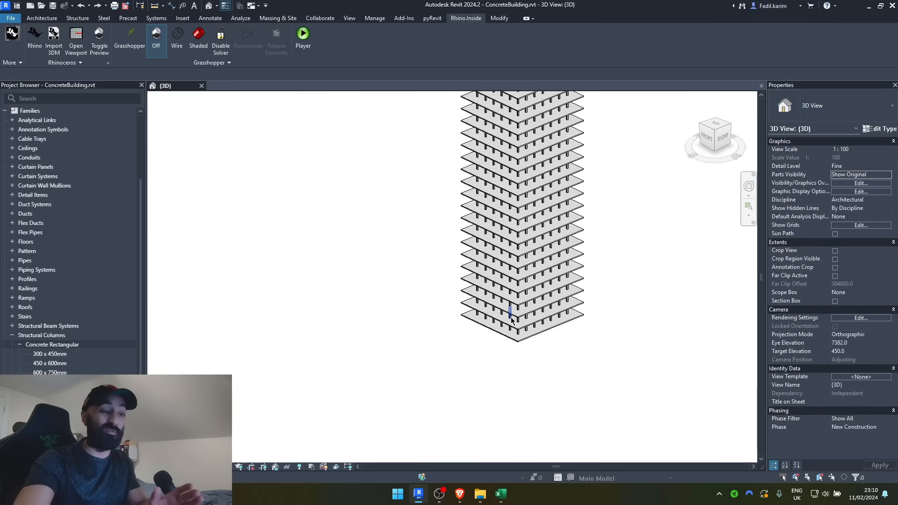
{"action": "mouse_move", "coordinate": [510, 313]}
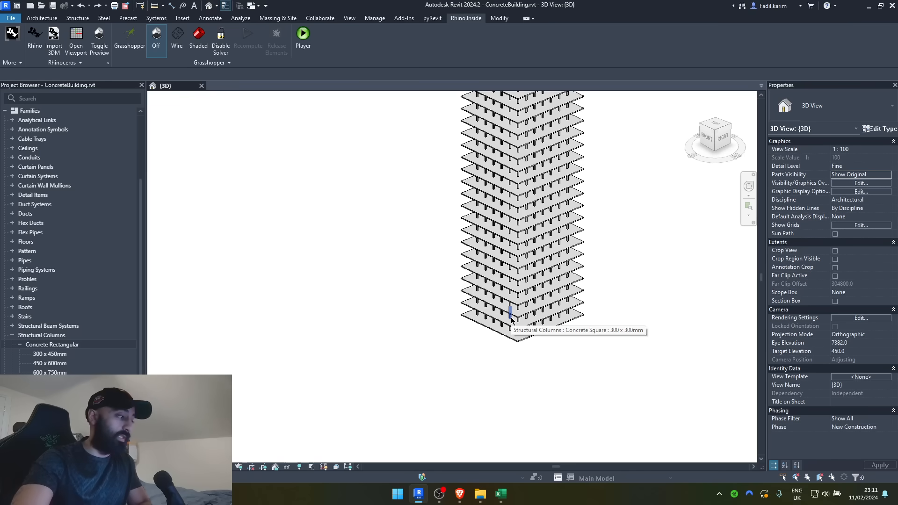
Duplicate the 300 x 450mm Concrete Rectangular type and name it hwdu9uqwh
{"action": "right_click", "coordinate": [50, 354]}
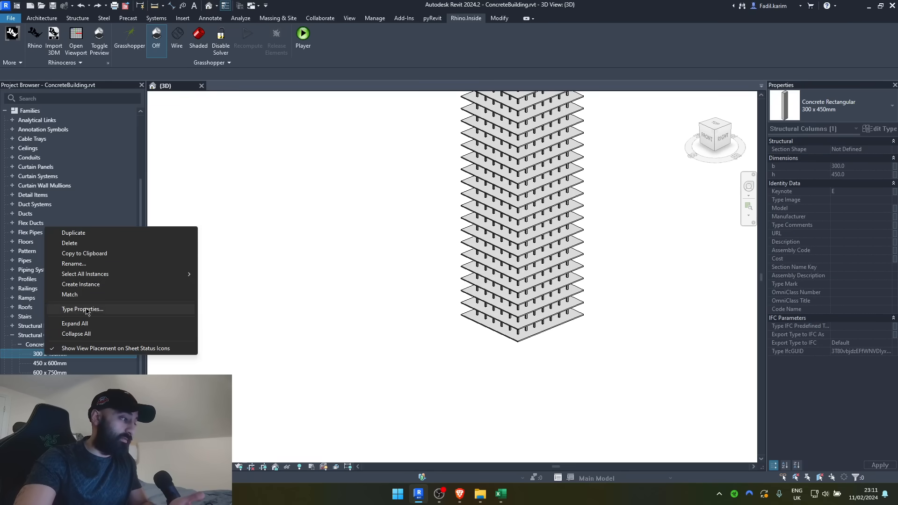
{"action": "left_click", "coordinate": [73, 233]}
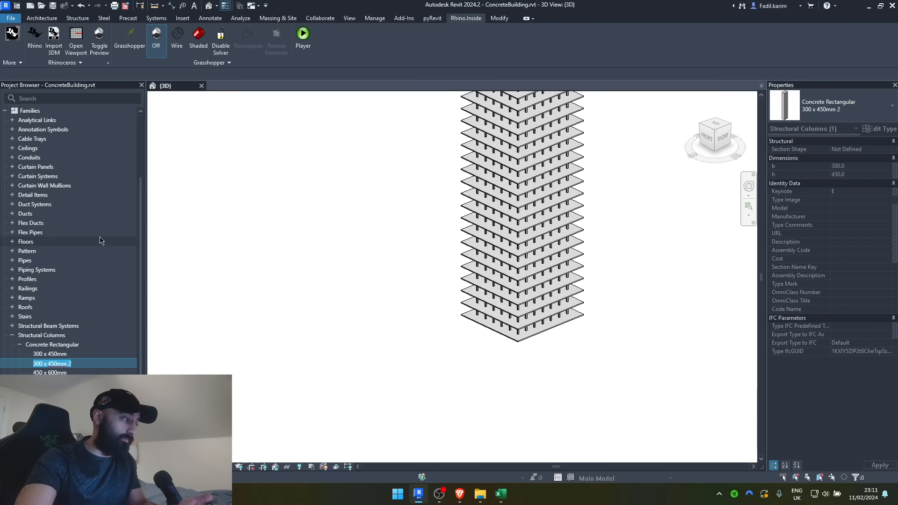
{"action": "type", "text": "hwdu9uqwh"}
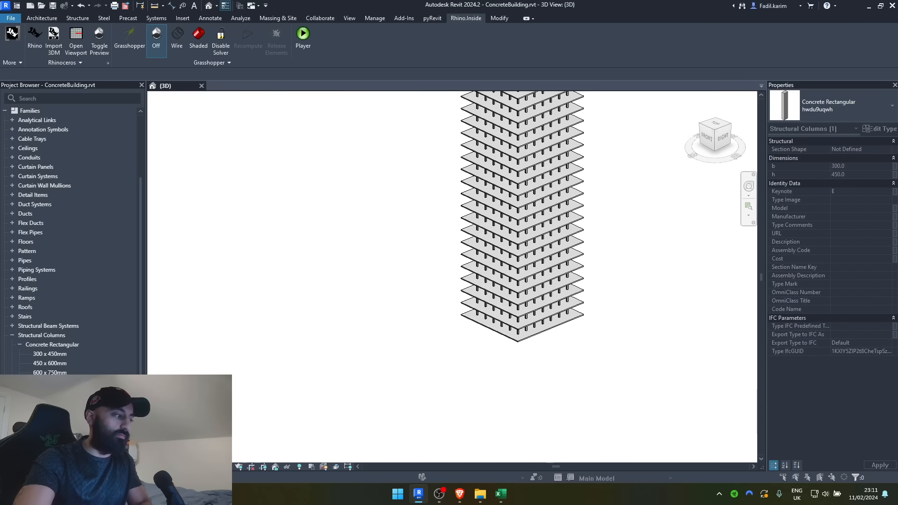
Set the new type's parameters to b 400 and h 500 in Type Properties
{"action": "left_click", "coordinate": [881, 128]}
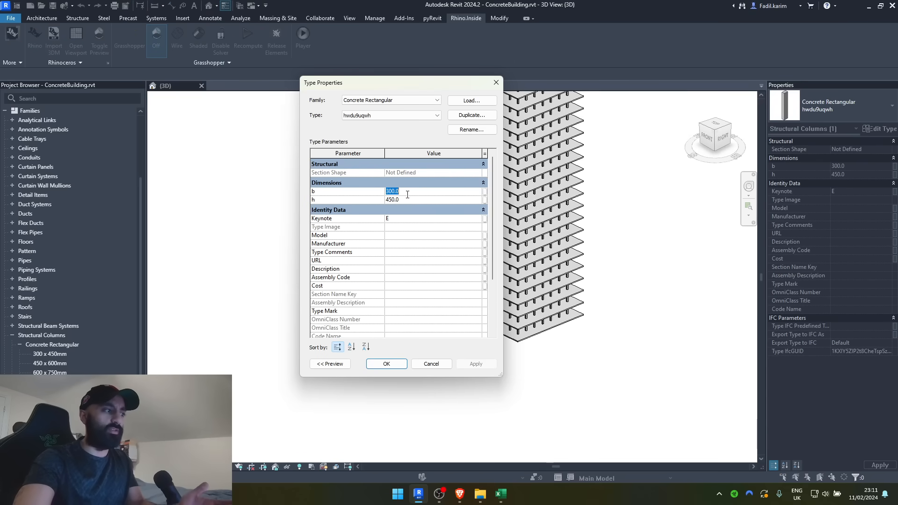
{"action": "type", "text": "400"}
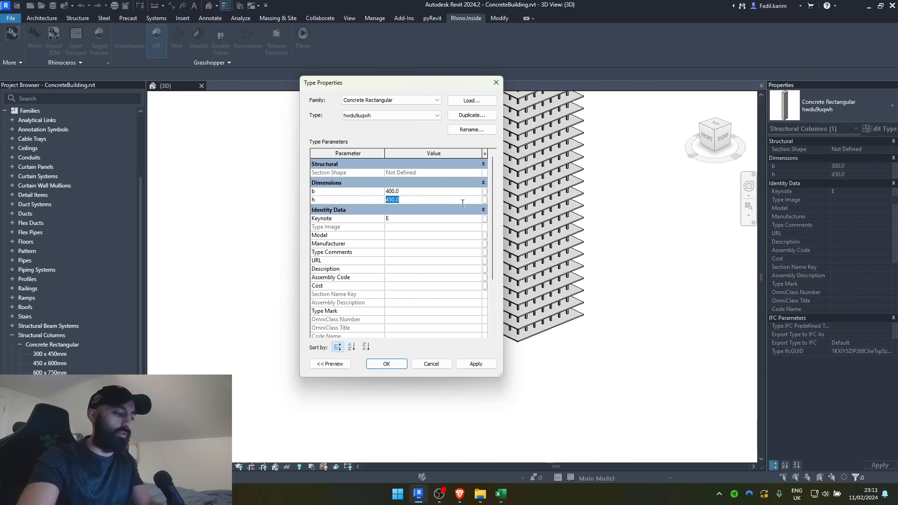
{"action": "type", "text": "500"}
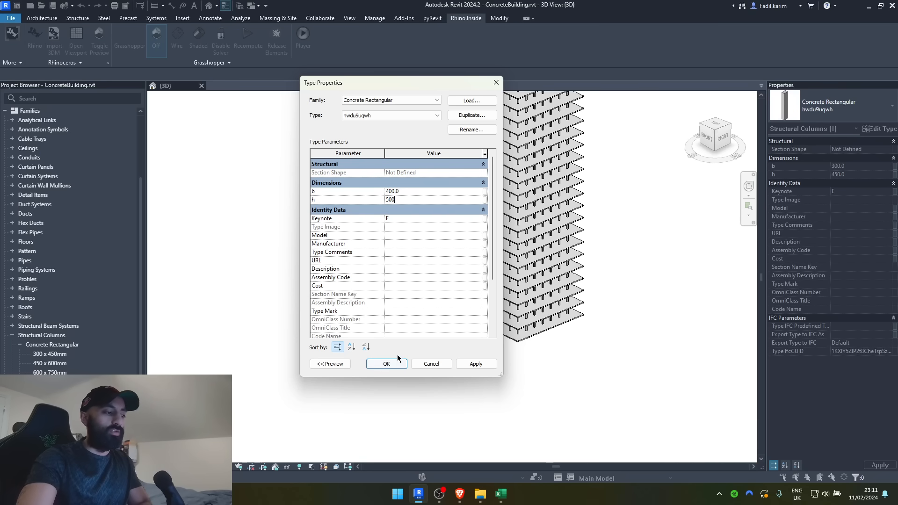
{"action": "left_click", "coordinate": [386, 364]}
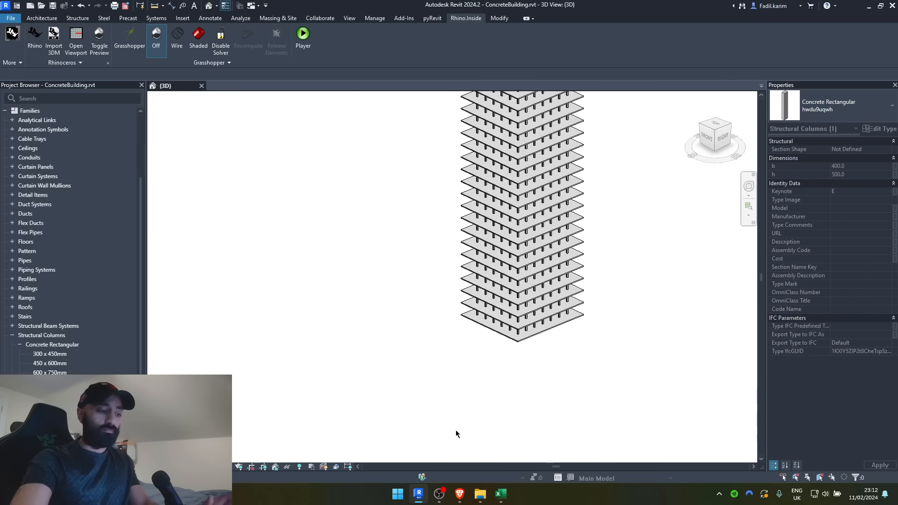
{"action": "mouse_move", "coordinate": [480, 494]}
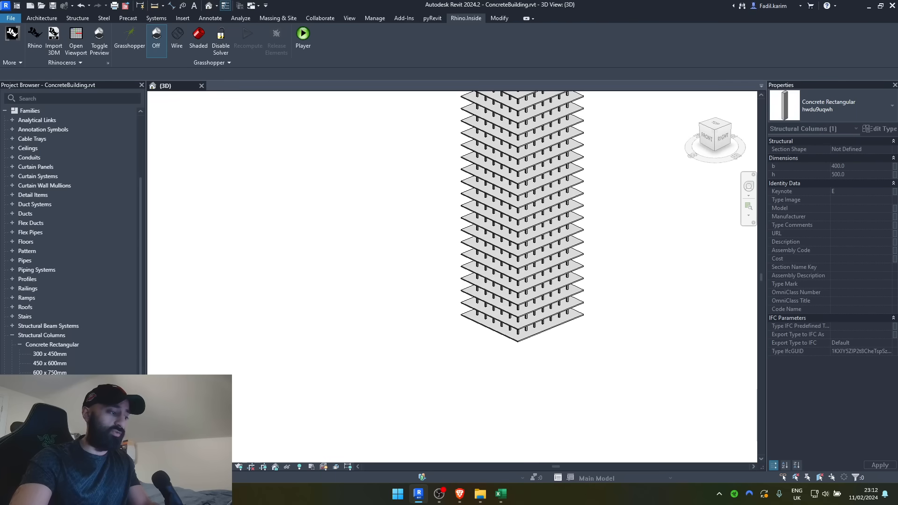
{"action": "left_click", "coordinate": [50, 373]}
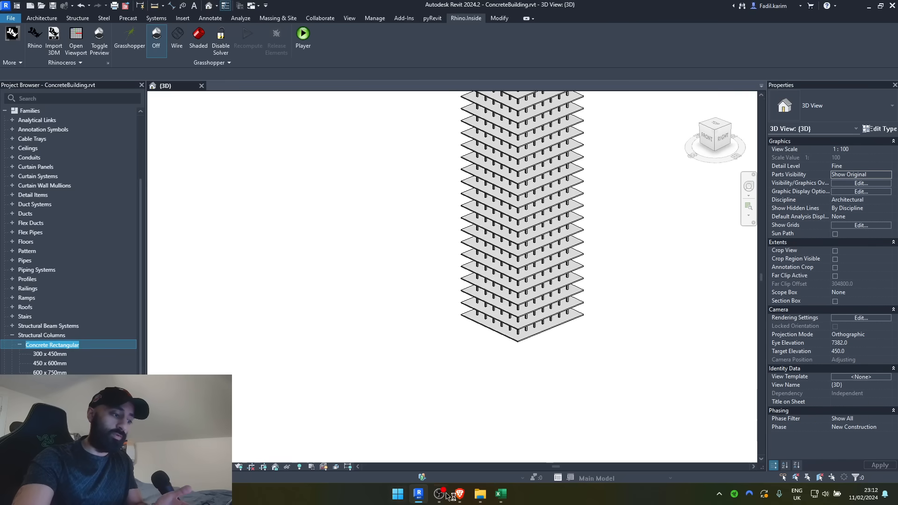
Create and rename a new Excel worksheet in the CreateFamilyTypes folder, then remove it, leaving the three spreadsheets and script
{"action": "left_click", "coordinate": [479, 493]}
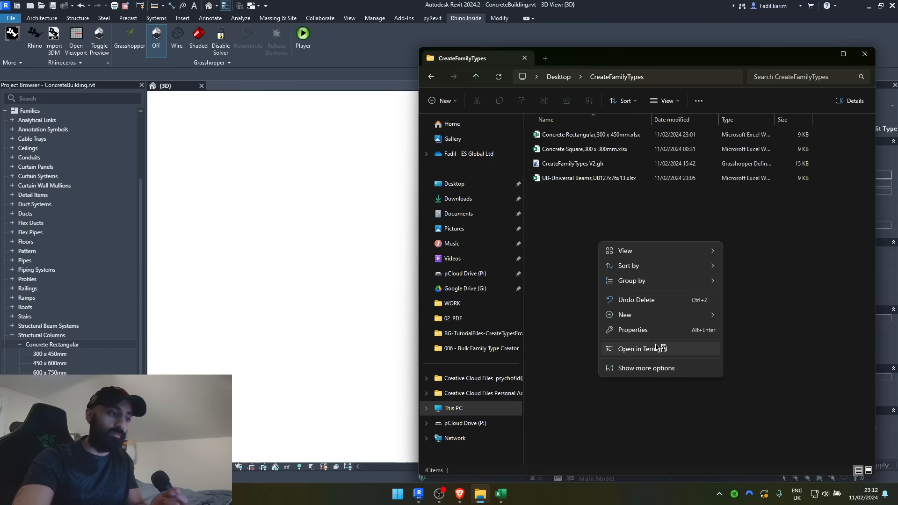
{"action": "left_click", "coordinate": [624, 314]}
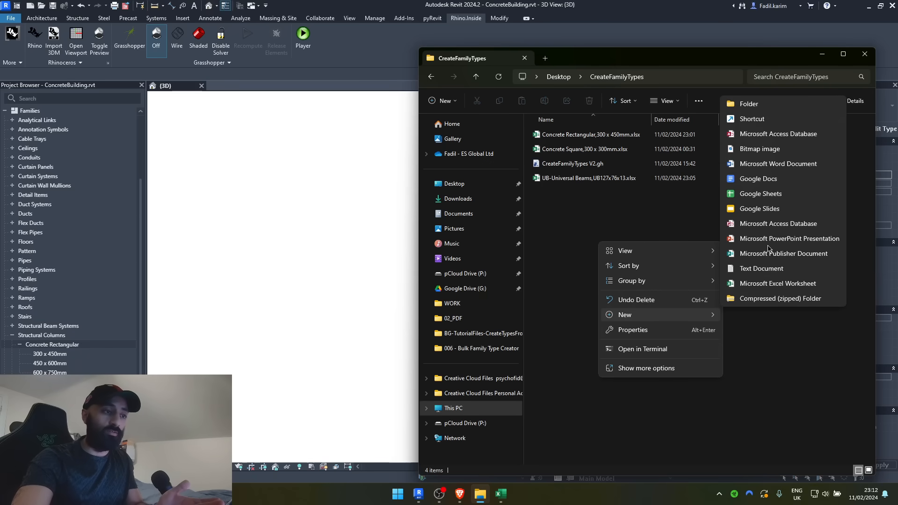
{"action": "left_click", "coordinate": [777, 282]}
{"action": "type", "text": "Concrete Rectangular.xlsx"}
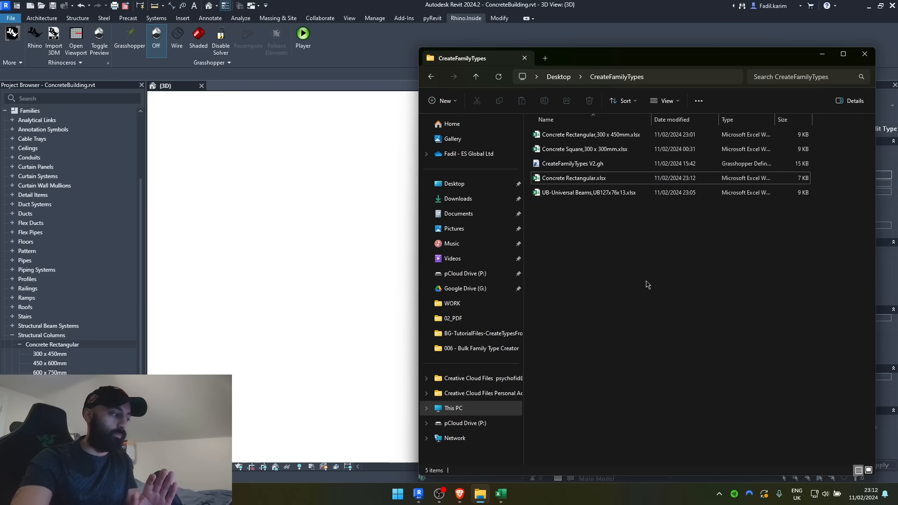
{"action": "left_click", "coordinate": [48, 363]}
{"action": "type", "text": ",450 x 600mm"}
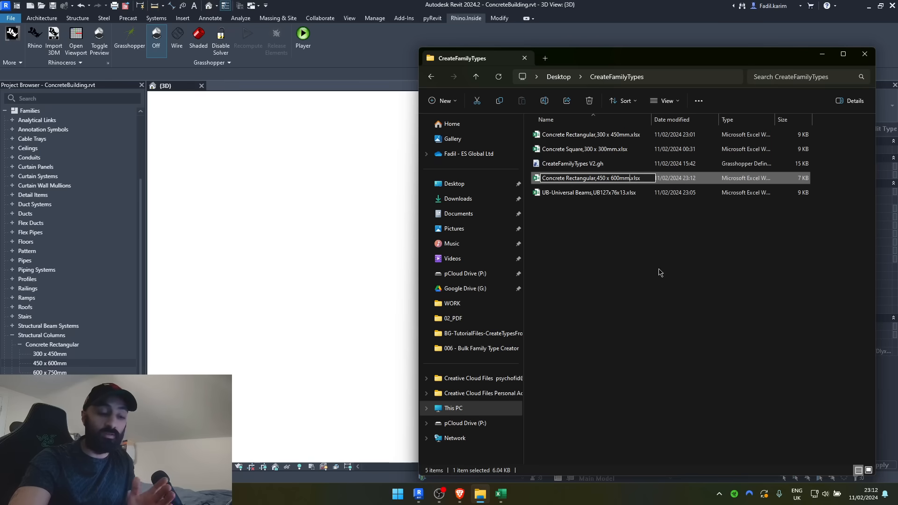
{"action": "left_click", "coordinate": [631, 291]}
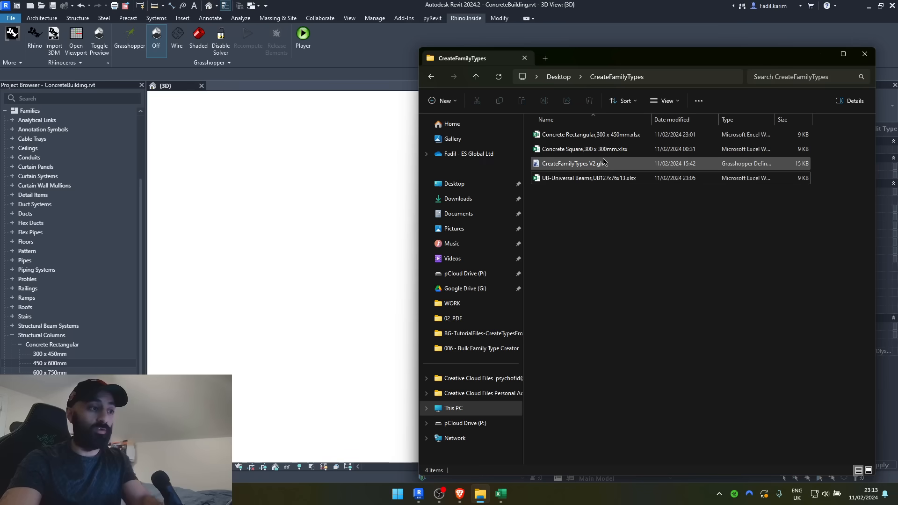
{"action": "left_click", "coordinate": [590, 134]}
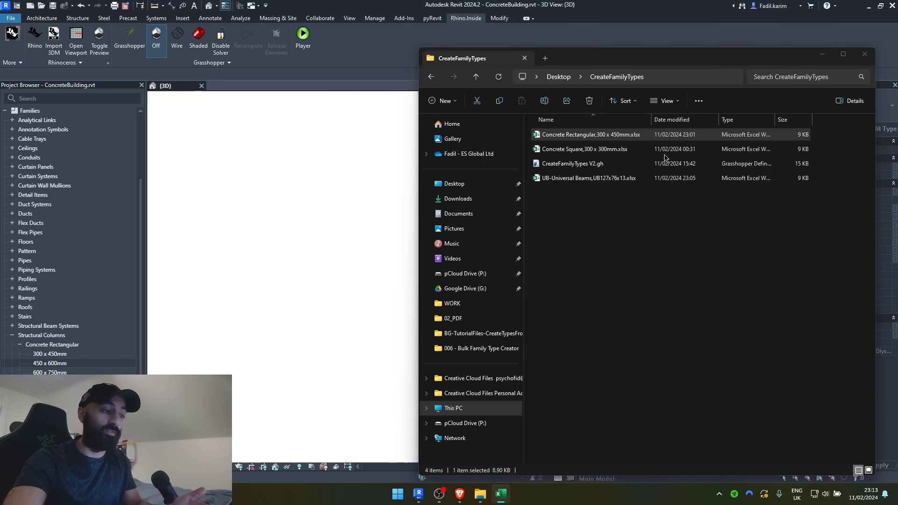
{"action": "double_click", "coordinate": [591, 134]}
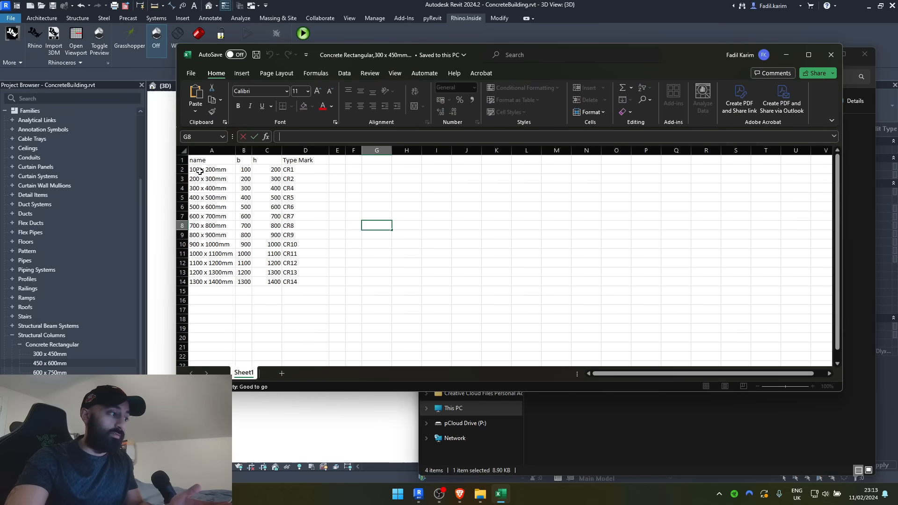
{"action": "left_click_drag", "start_coordinate": [245, 170], "coordinate": [275, 170]}
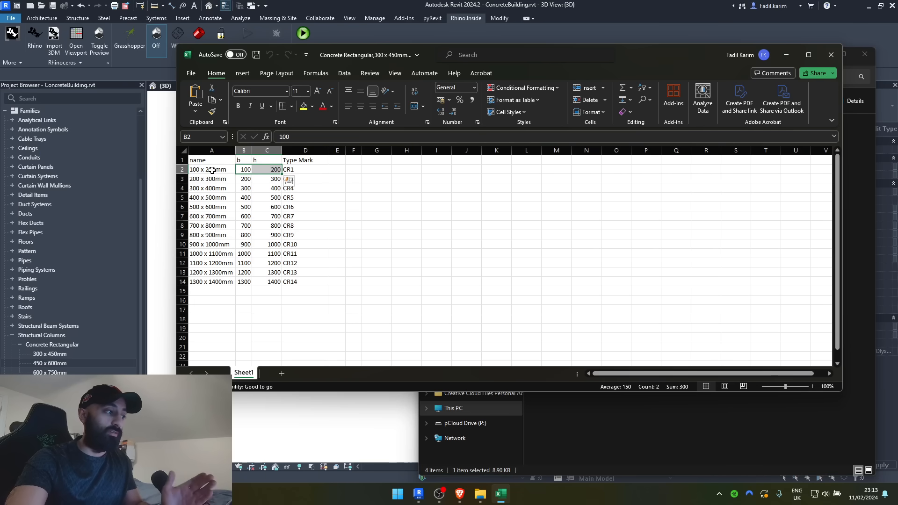
{"action": "left_click", "coordinate": [212, 170]}
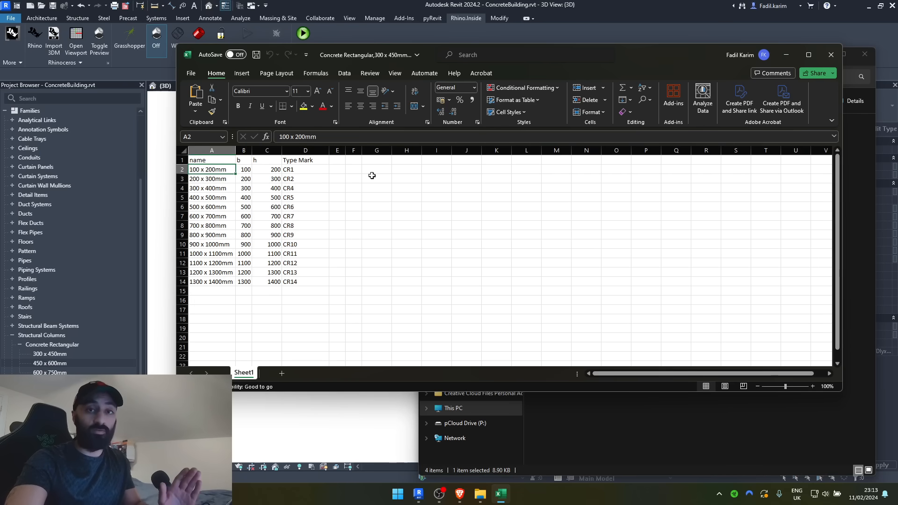
{"action": "left_click", "coordinate": [376, 169]}
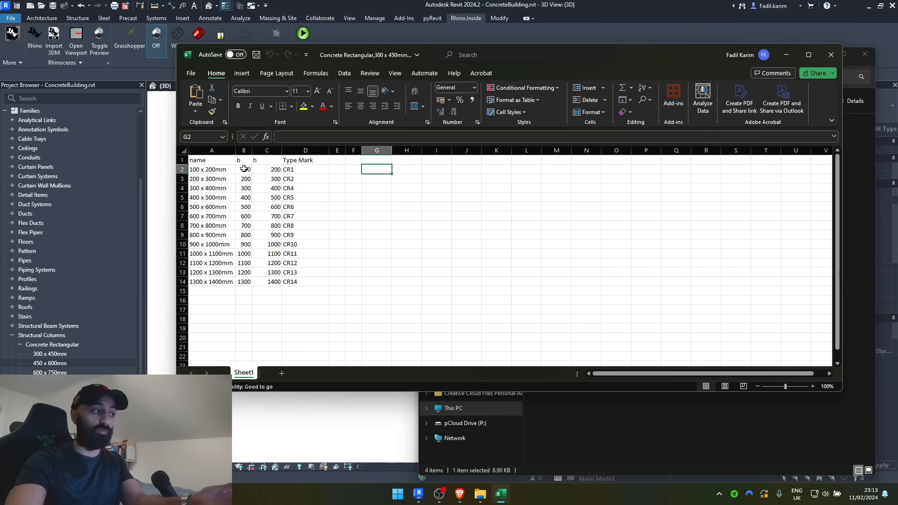
{"action": "left_click", "coordinate": [266, 169]}
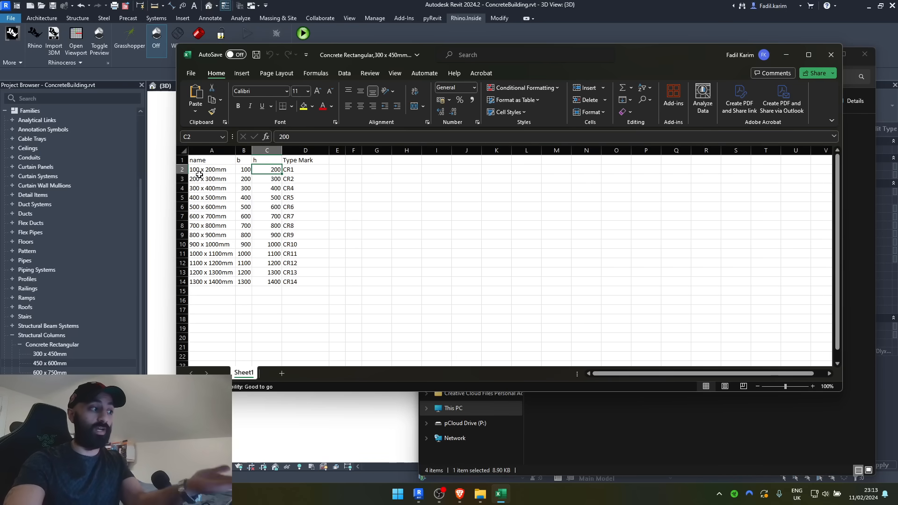
{"action": "left_click", "coordinate": [376, 169]}
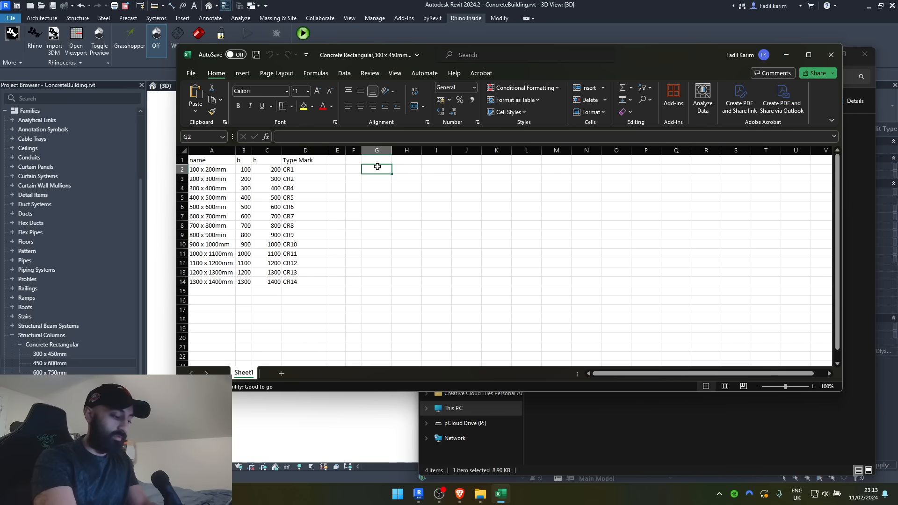
Enter =CONCAT(B2," x ",C2,"mm") in G2 to build names like 100 x 200mm
{"action": "type", "text": "=concat"}
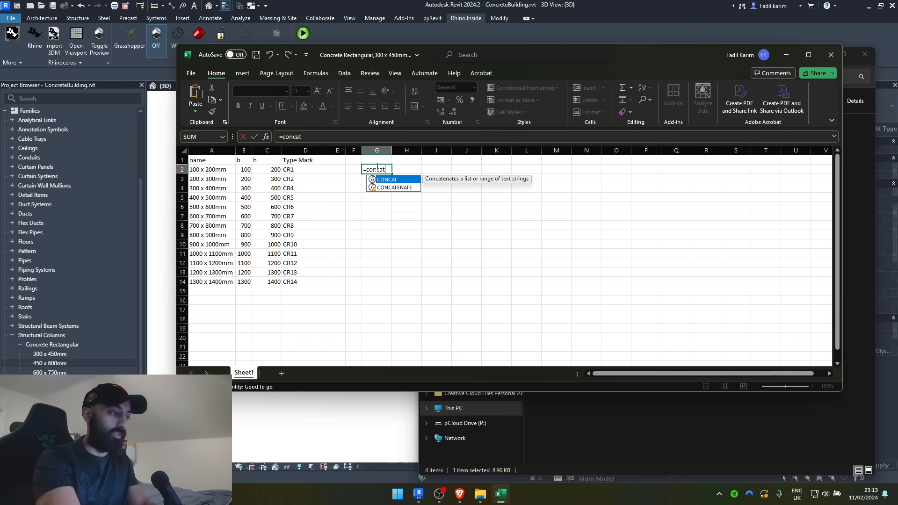
{"action": "type", "text": "("}
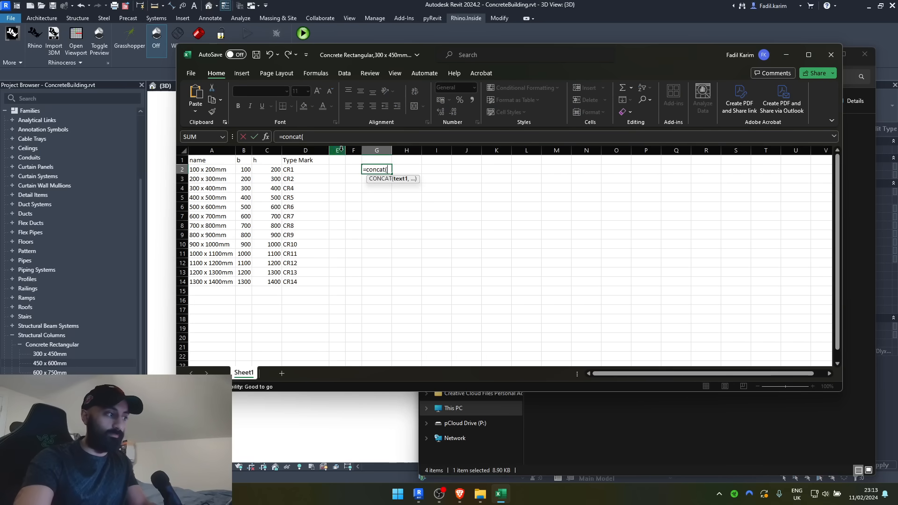
{"action": "left_click", "coordinate": [243, 169]}
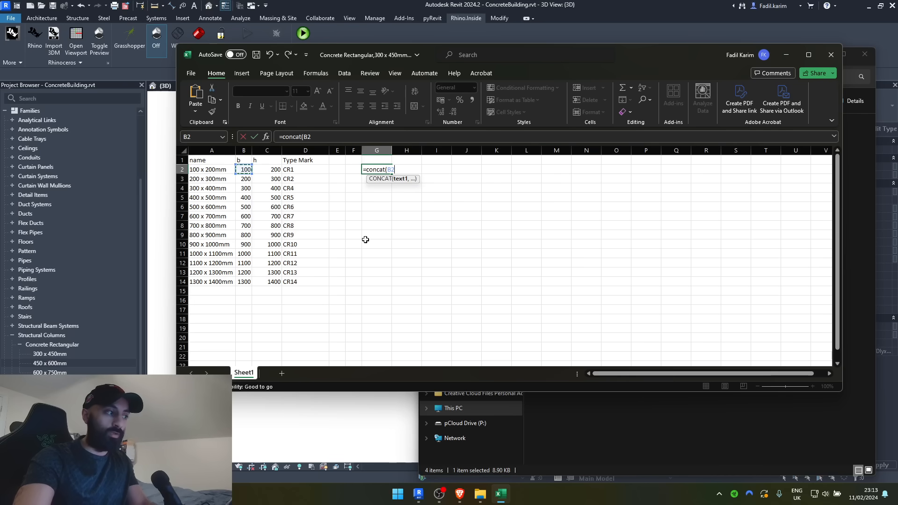
{"action": "type", "text": ","}
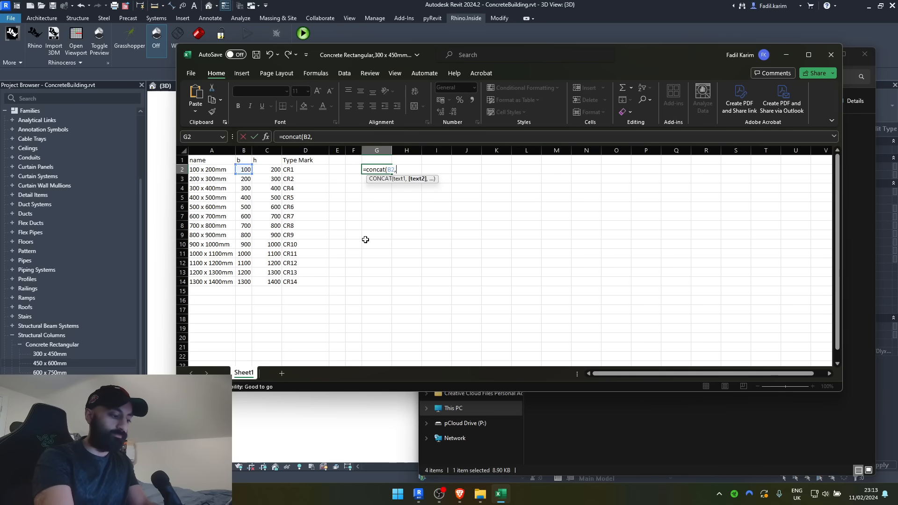
{"action": "type", "text": "\""}
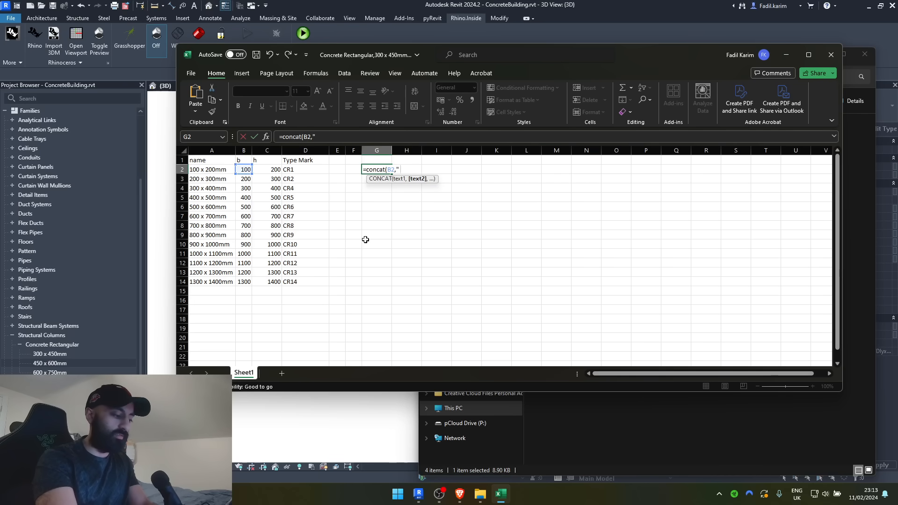
{"action": "type", "text": "x"}
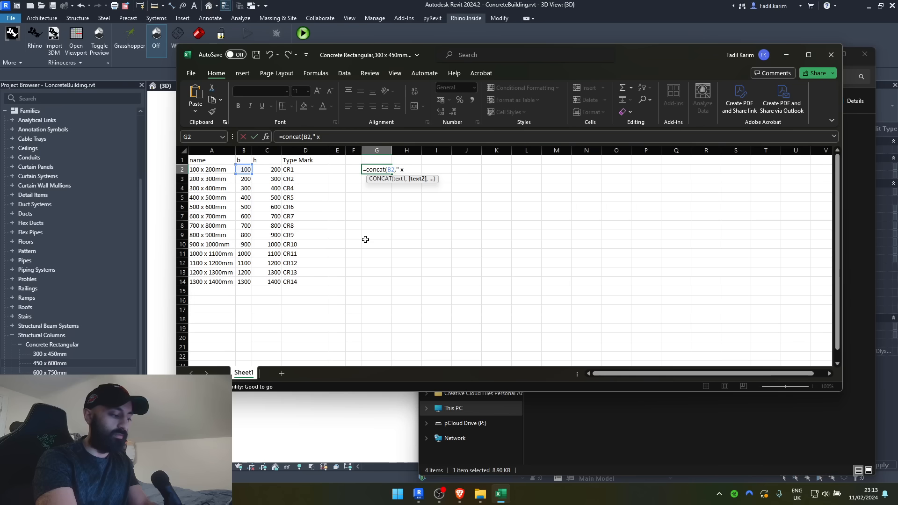
{"action": "type", "text": "\","}
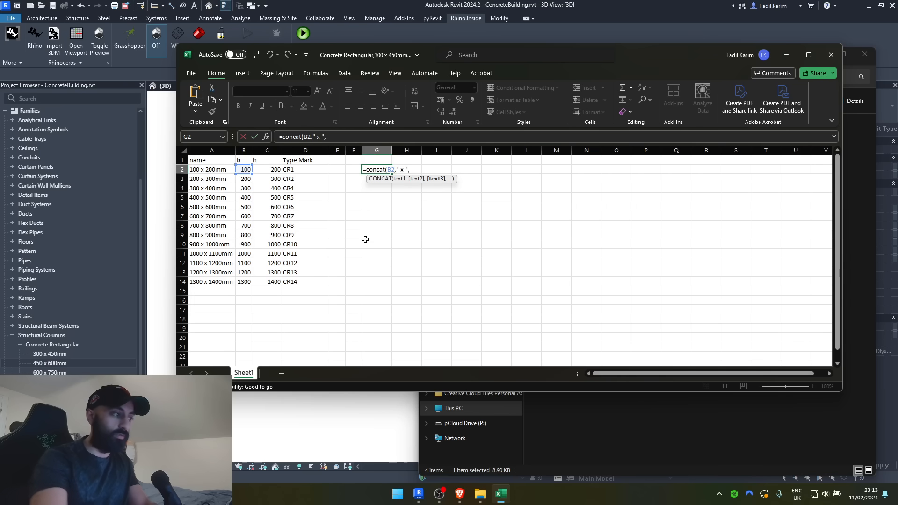
{"action": "left_click", "coordinate": [266, 170]}
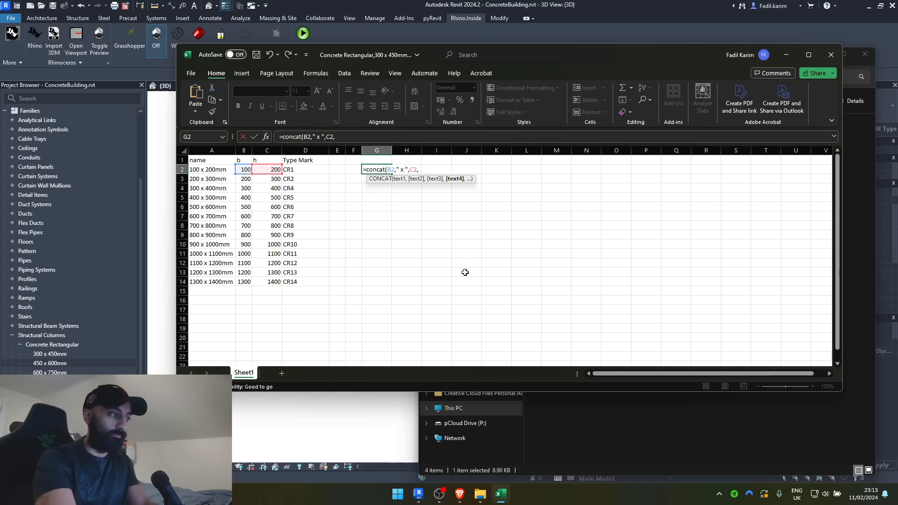
{"action": "type", "text": "\""}
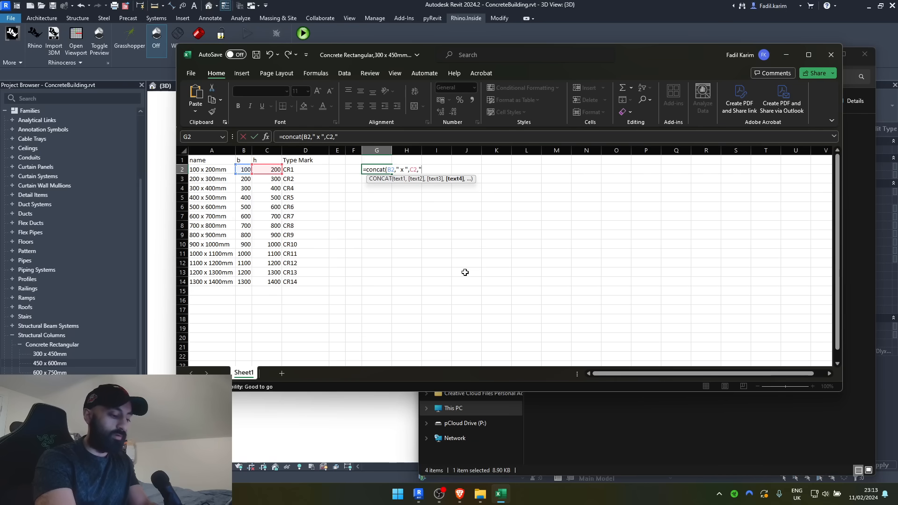
{"action": "type", "text": "mm"}
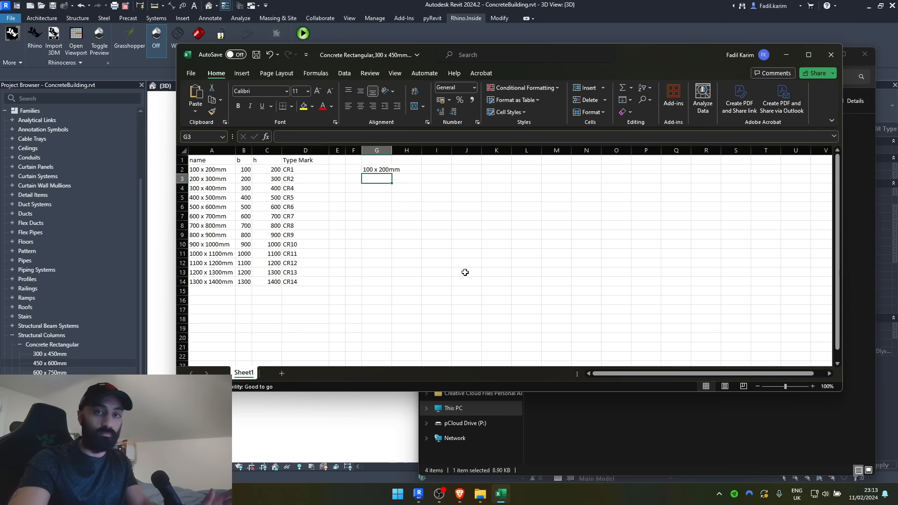
Fill the formula down to row 14, paste the names as values over column A, delete column G and save
{"action": "left_click", "coordinate": [376, 170]}
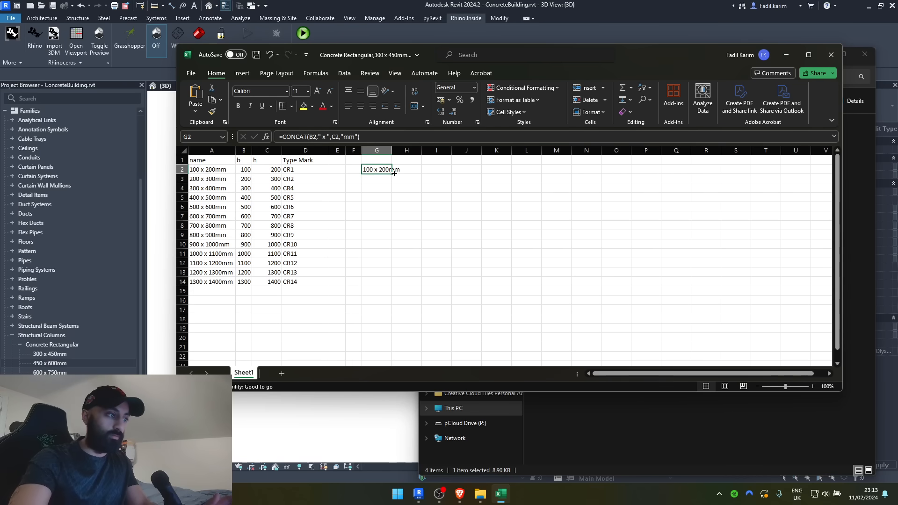
{"action": "left_click_drag", "start_coordinate": [394, 173], "coordinate": [393, 282]}
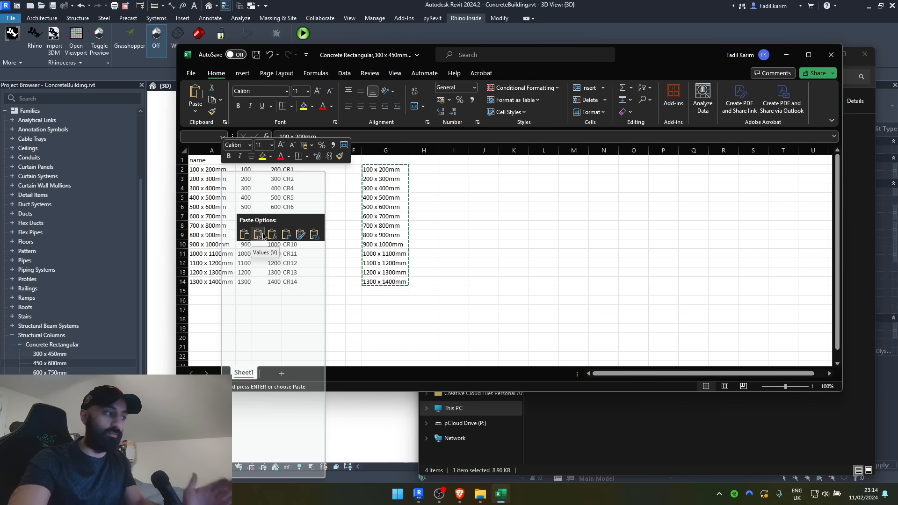
{"action": "left_click", "coordinate": [264, 234]}
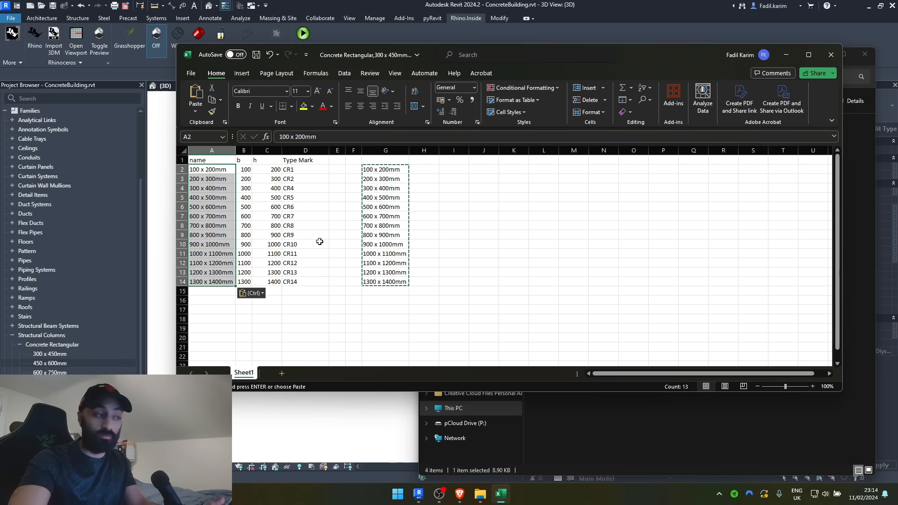
{"action": "right_click", "coordinate": [385, 170]}
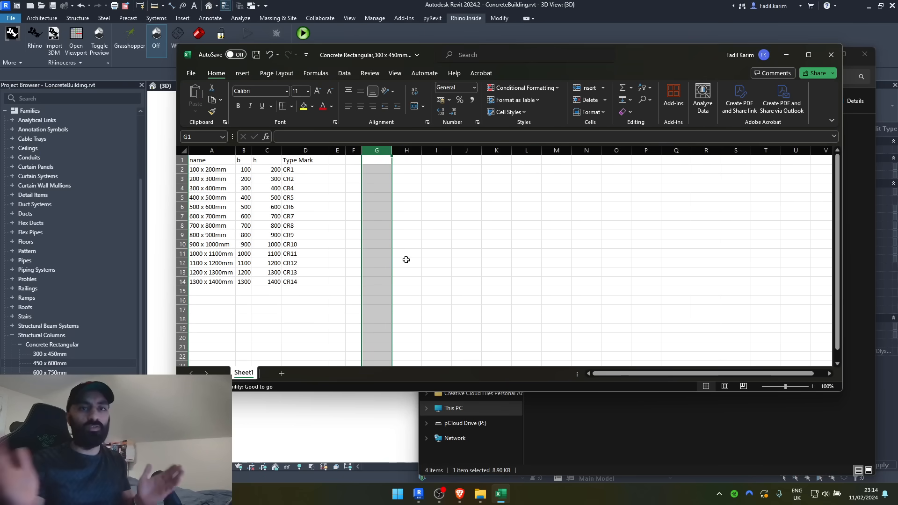
{"action": "mouse_move", "coordinate": [254, 173]}
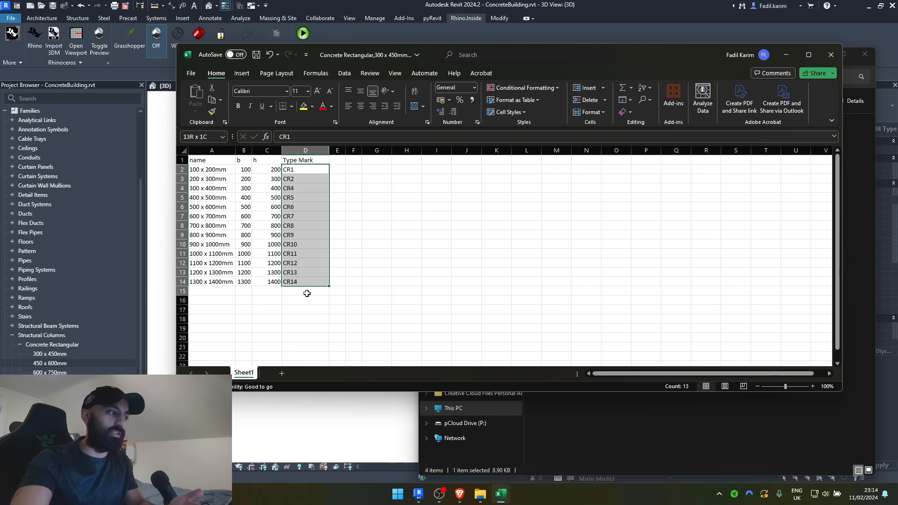
{"action": "left_click", "coordinate": [304, 300]}
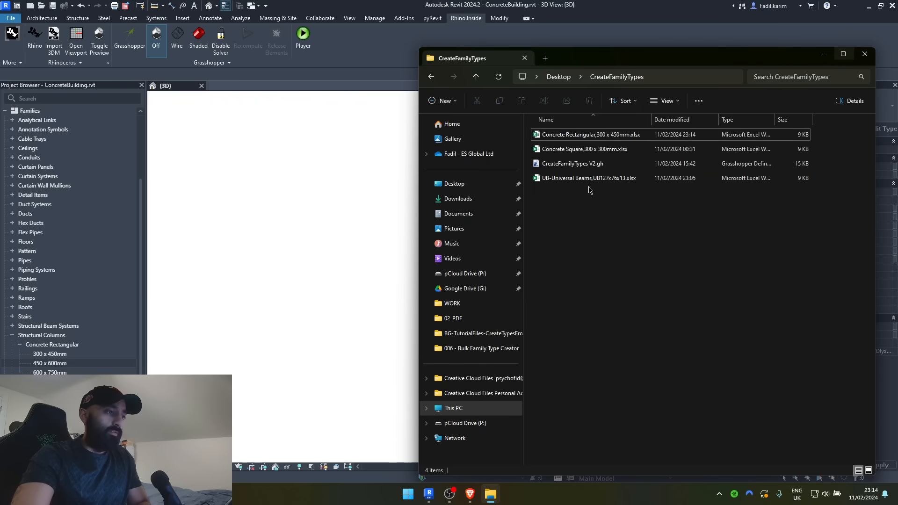
Review the UB-Universal Beams spreadsheet's UB152x89x16 row and dimension headers against Revit's beam parameters
{"action": "left_click", "coordinate": [588, 177]}
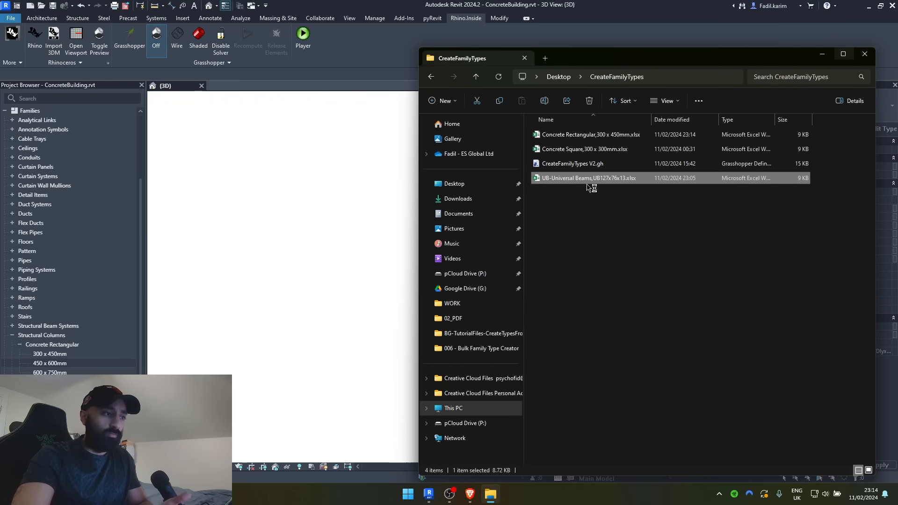
{"action": "double_click", "coordinate": [588, 178]}
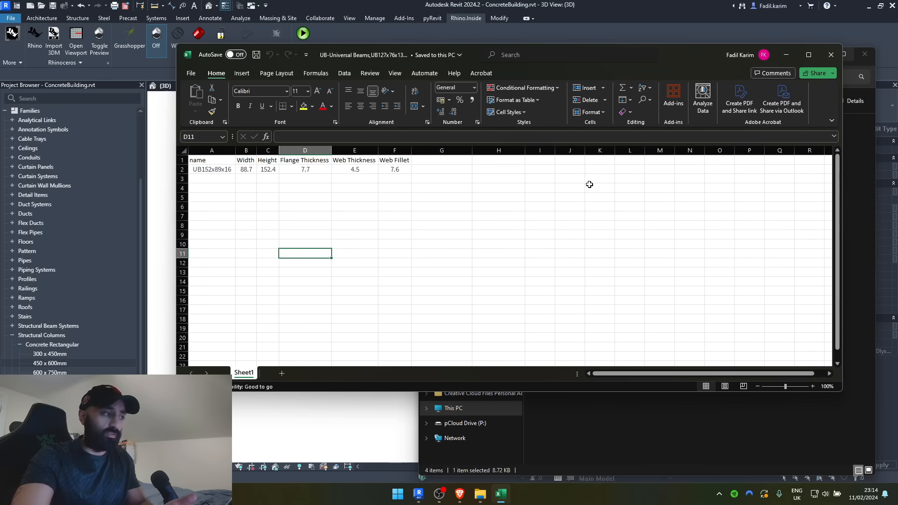
{"action": "mouse_move", "coordinate": [216, 169]}
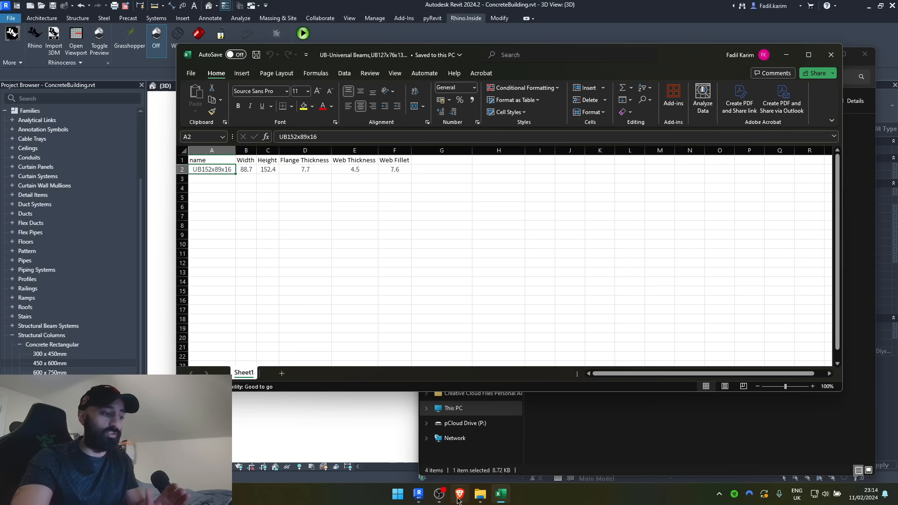
{"action": "left_click", "coordinate": [458, 493]}
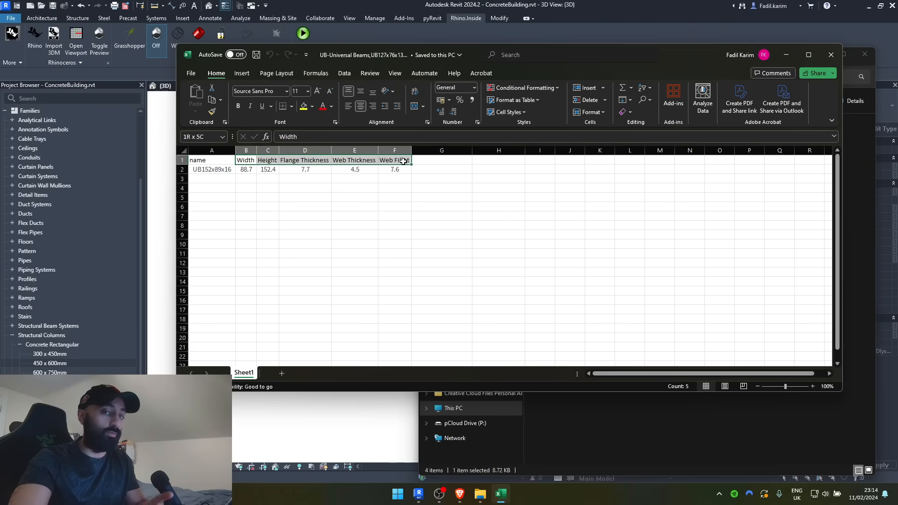
{"action": "left_click", "coordinate": [246, 160]}
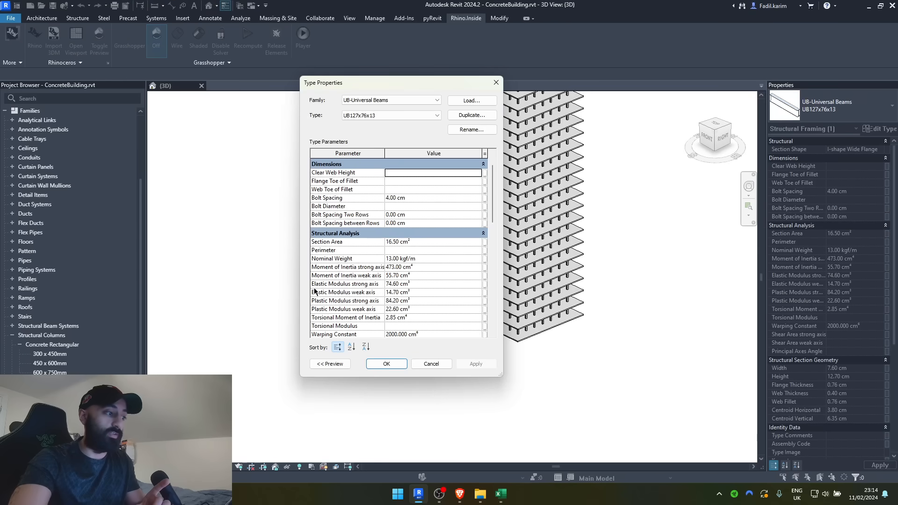
{"action": "scroll", "scroll_direction": "down", "scroll_amount": 3}
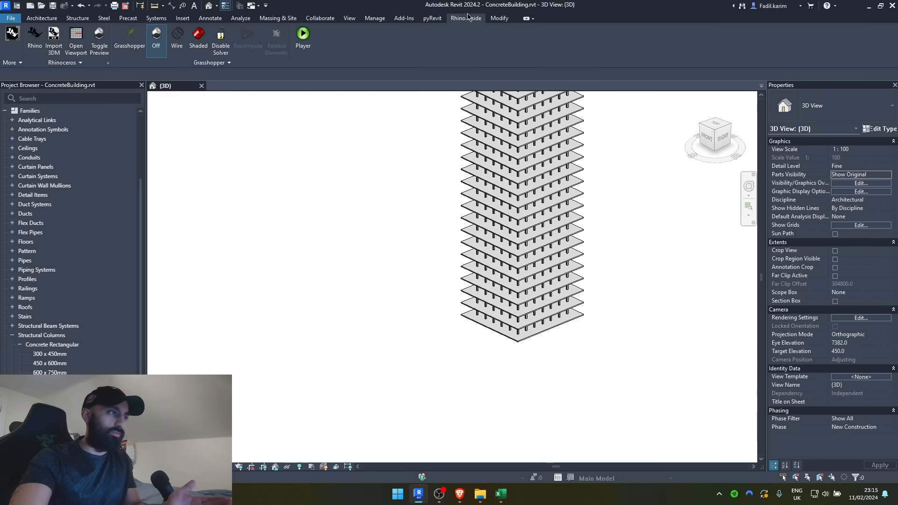
Launch Grasshopper via Rhino.Inside, load CreateFamilyTypes V2 and choose the Concrete Rectangular spreadsheet as File Path
{"action": "left_click", "coordinate": [41, 18]}
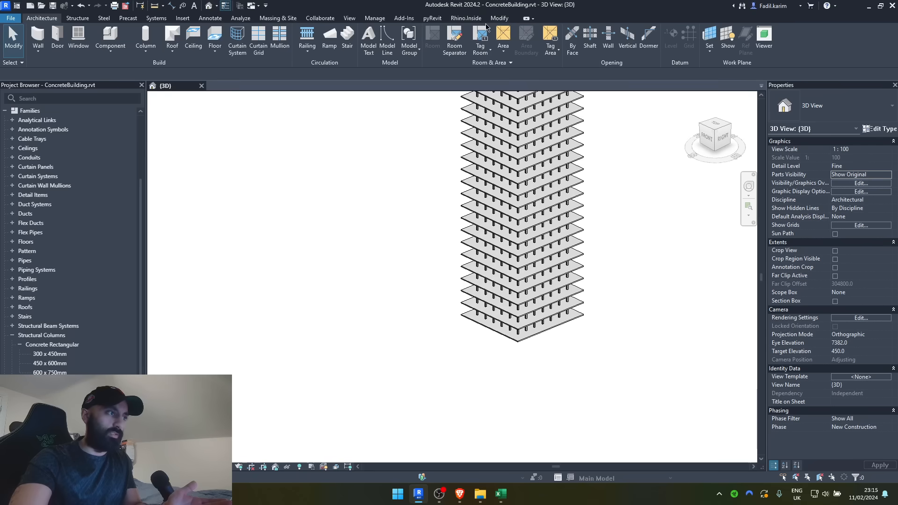
{"action": "left_click", "coordinate": [466, 18]}
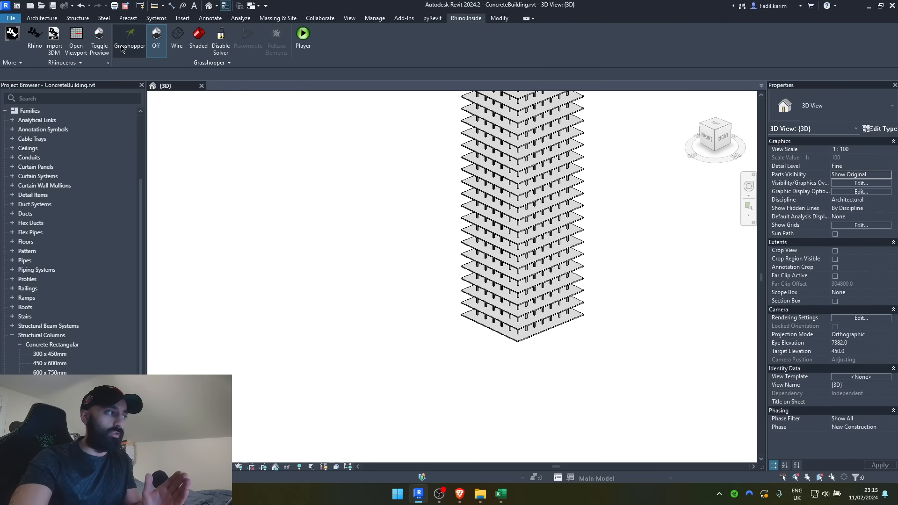
{"action": "left_click", "coordinate": [129, 40]}
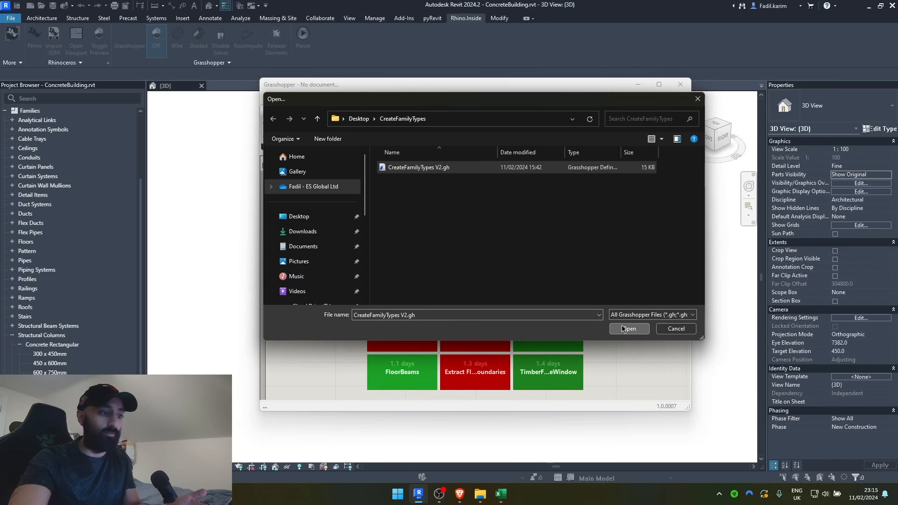
{"action": "left_click", "coordinate": [629, 328]}
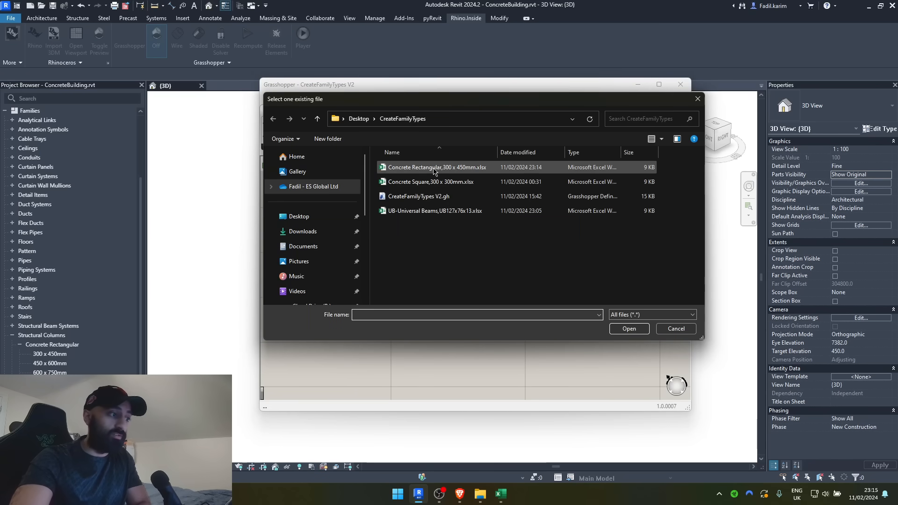
{"action": "mouse_move", "coordinate": [423, 170]}
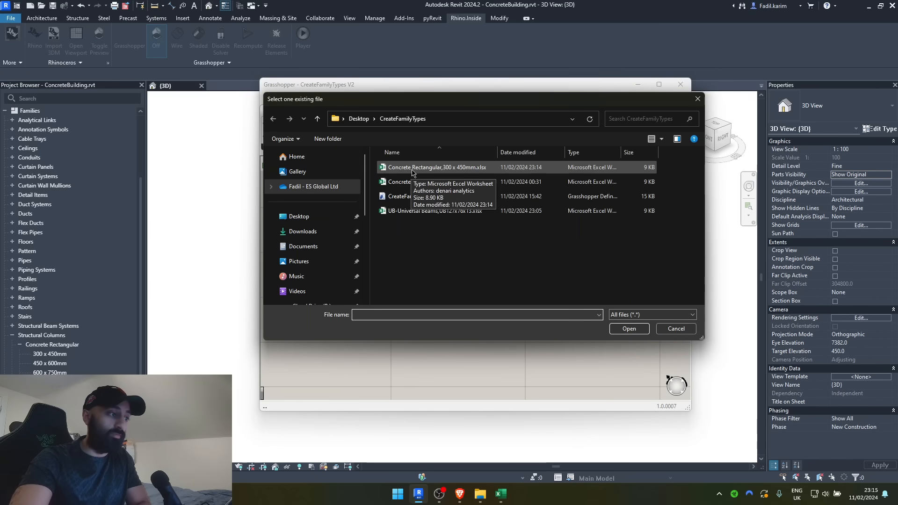
{"action": "left_click", "coordinate": [437, 167]}
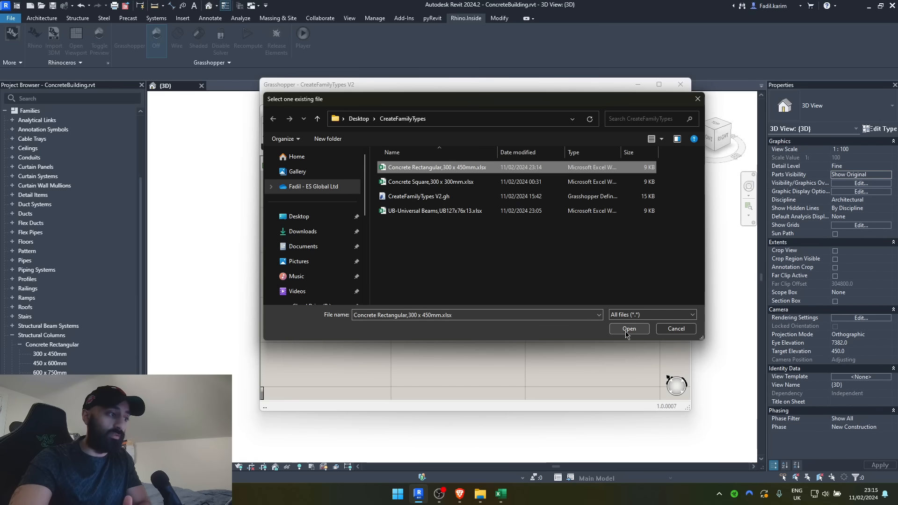
{"action": "left_click", "coordinate": [628, 328]}
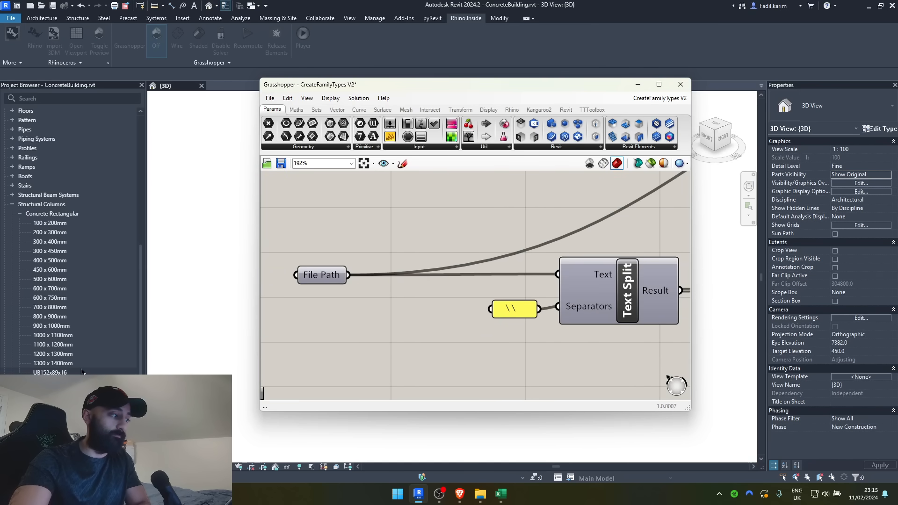
Point the File Path input at the UB-Universal Beams spreadsheet and run the script
{"action": "left_click", "coordinate": [49, 372]}
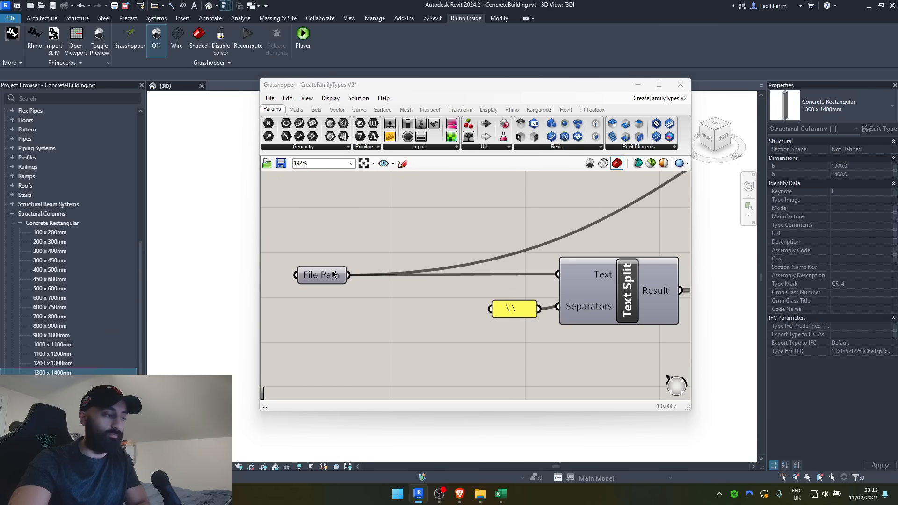
{"action": "right_click", "coordinate": [321, 275]}
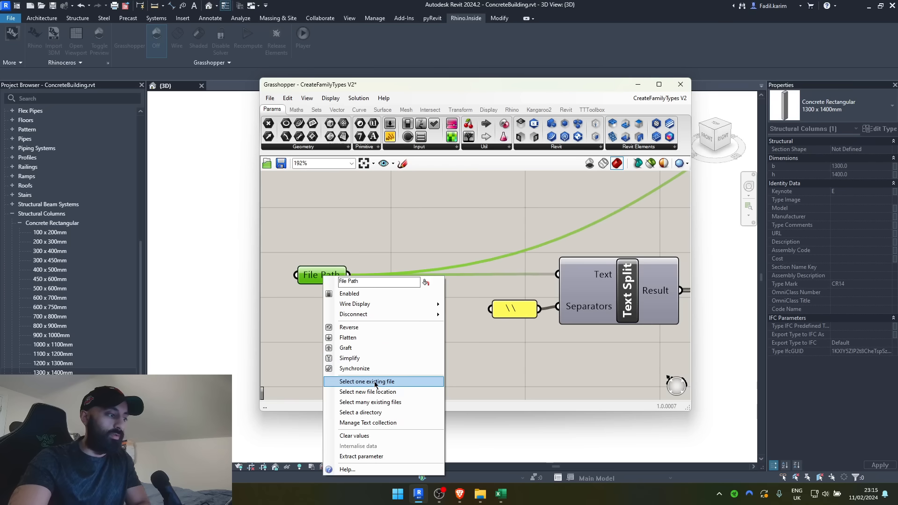
{"action": "left_click", "coordinate": [365, 381]}
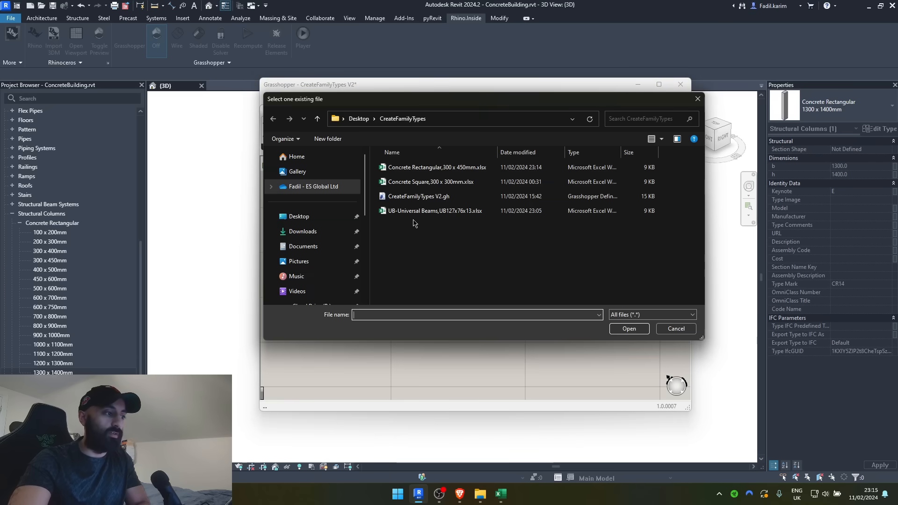
{"action": "left_click", "coordinate": [434, 210]}
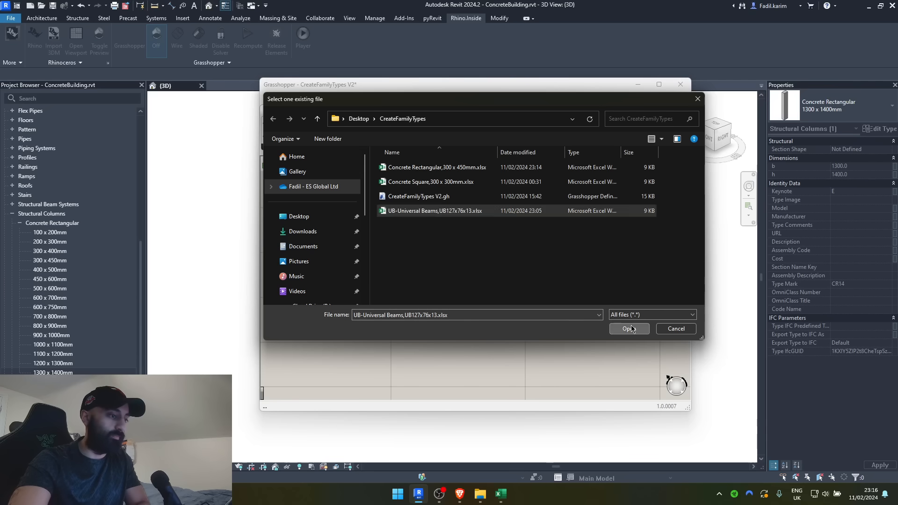
{"action": "left_click", "coordinate": [628, 328]}
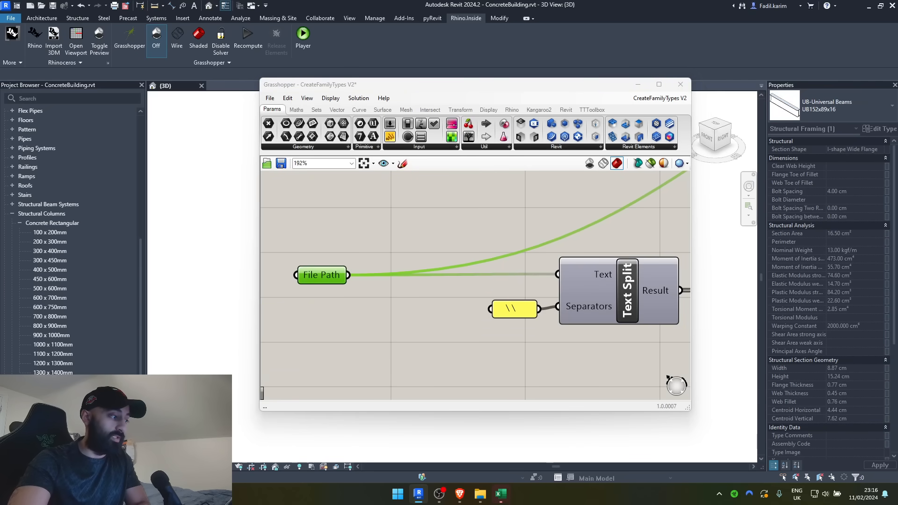
Point File Path at the Concrete Square spreadsheet, creating the 100 to 1200mm square column types
{"action": "right_click", "coordinate": [321, 275]}
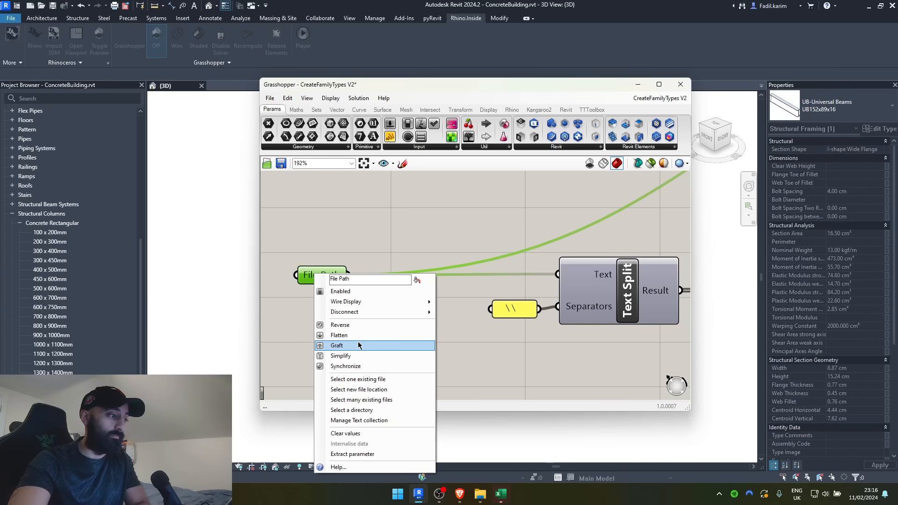
{"action": "mouse_move", "coordinate": [358, 379]}
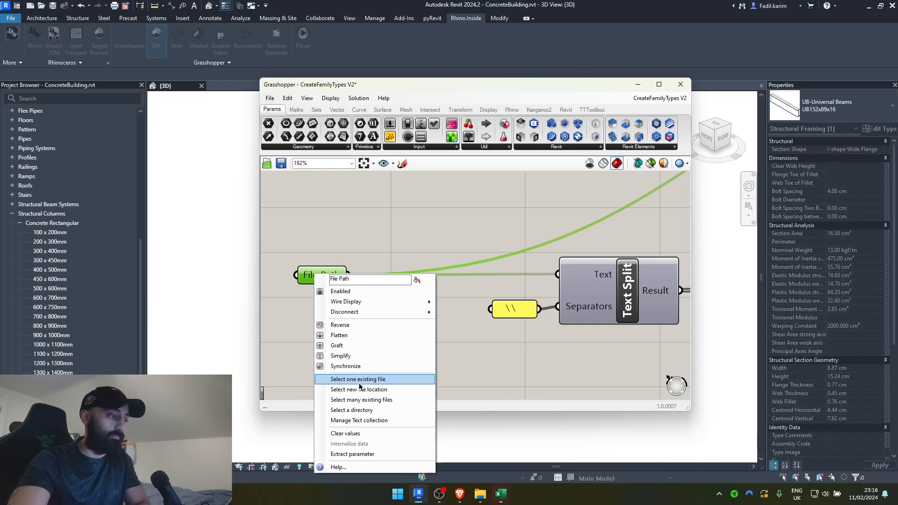
{"action": "left_click", "coordinate": [356, 378]}
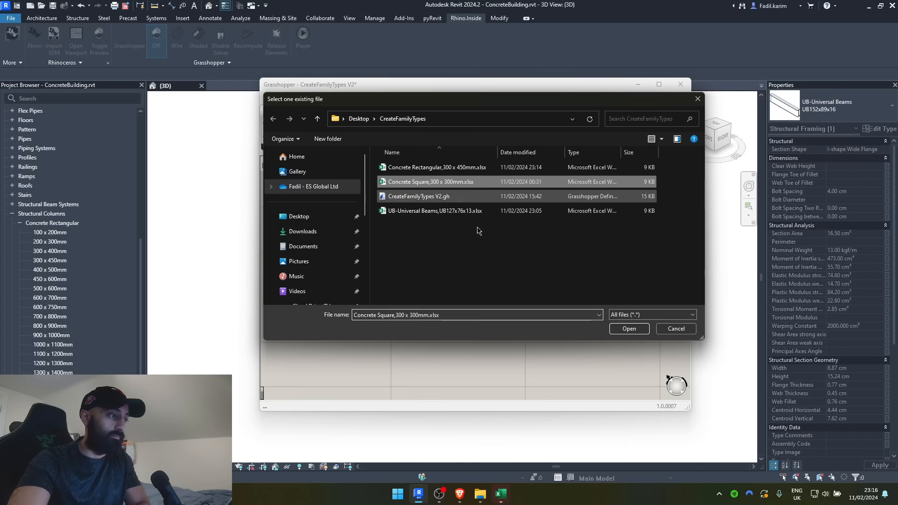
{"action": "left_click", "coordinate": [628, 328]}
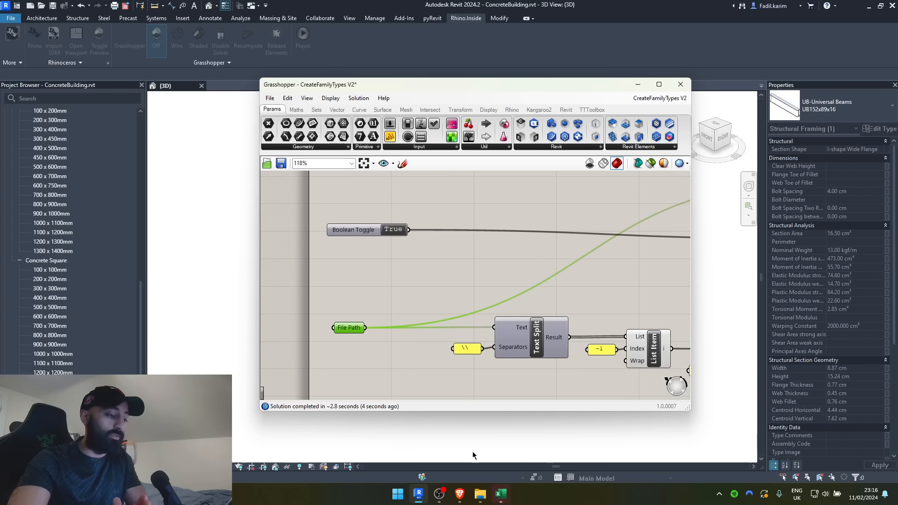
Enter 1400 in cell B14 of the Concrete Square spreadsheet
{"action": "left_click", "coordinate": [500, 493]}
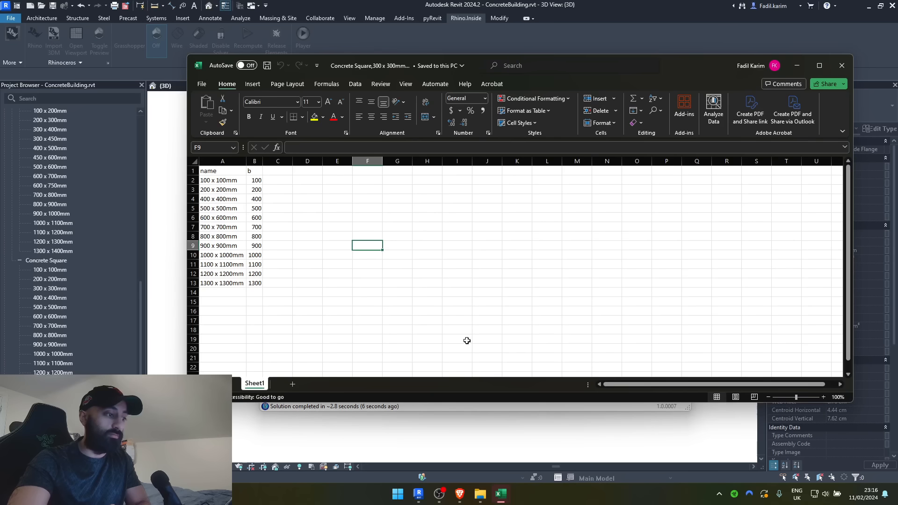
{"action": "left_click", "coordinate": [255, 292]}
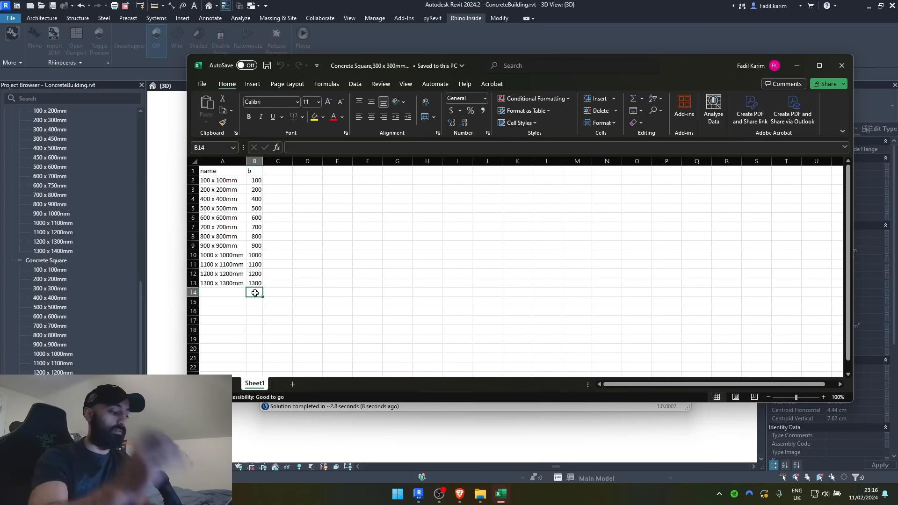
{"action": "type", "text": "1400"}
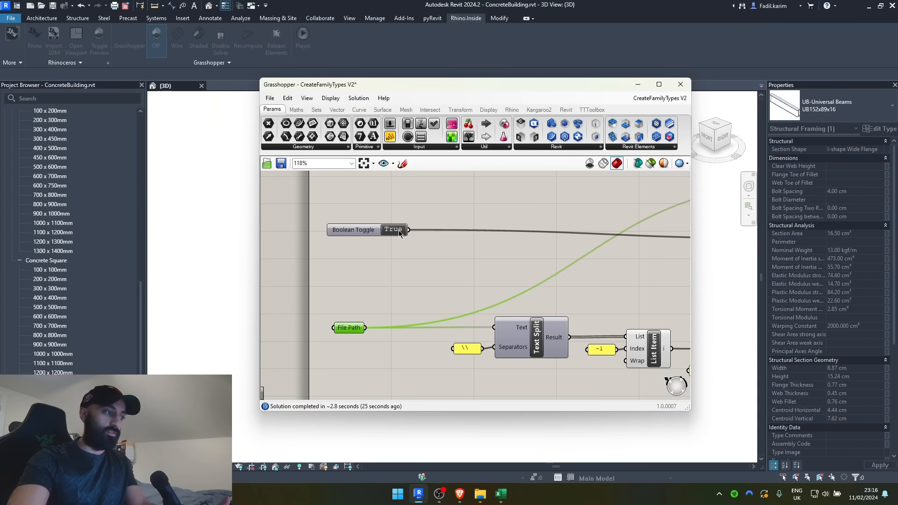
Flip the Boolean Toggle to False and back to True to rerun the script
{"action": "double_click", "coordinate": [393, 230]}
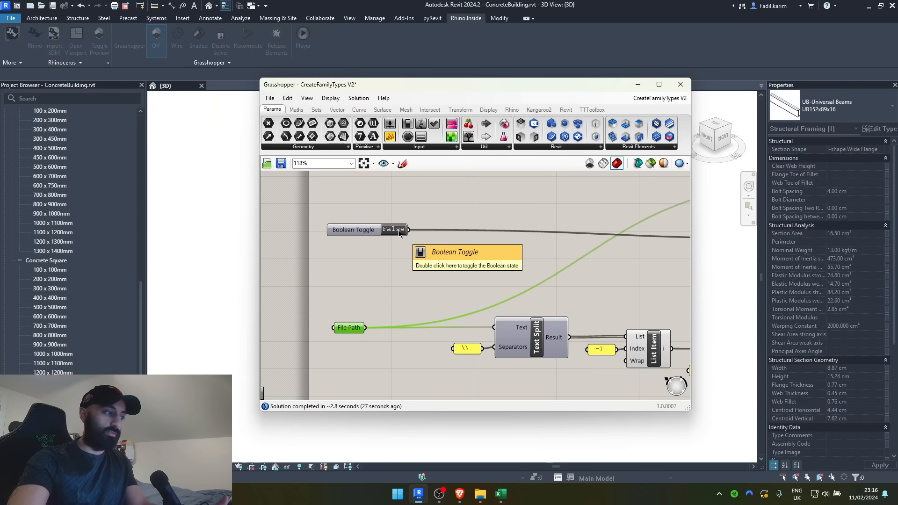
{"action": "double_click", "coordinate": [393, 230]}
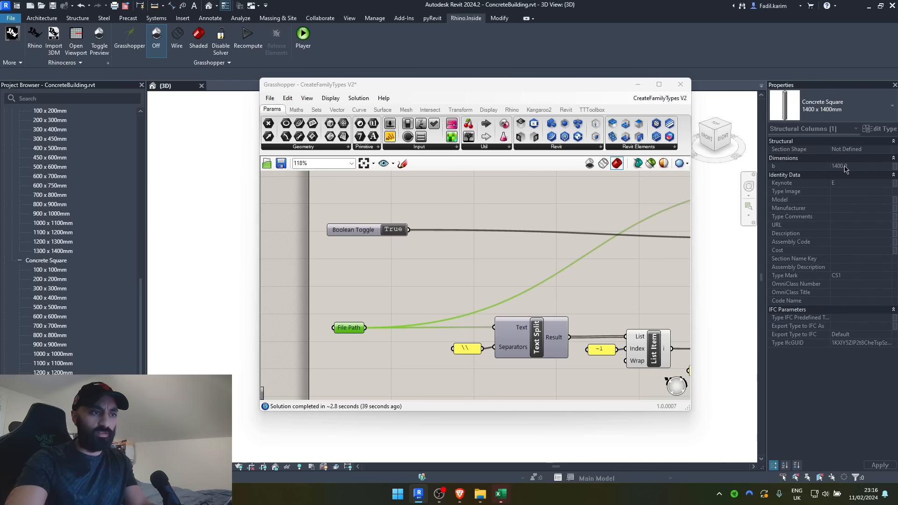
Check the 900 x 1000, 600 x 700, 200 x 300, 450 x 600 and 1300 x 1400mm types' b and h in Properties
{"action": "left_click", "coordinate": [52, 213]}
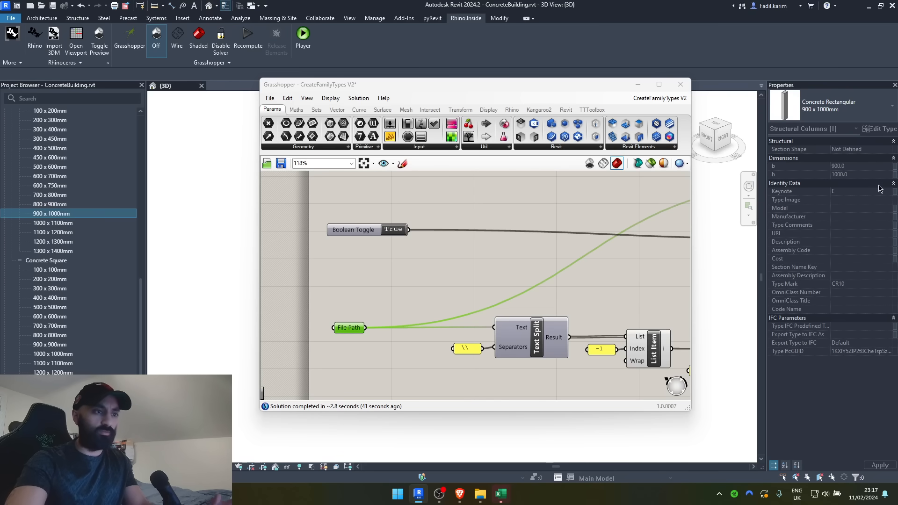
{"action": "mouse_move", "coordinate": [788, 297]}
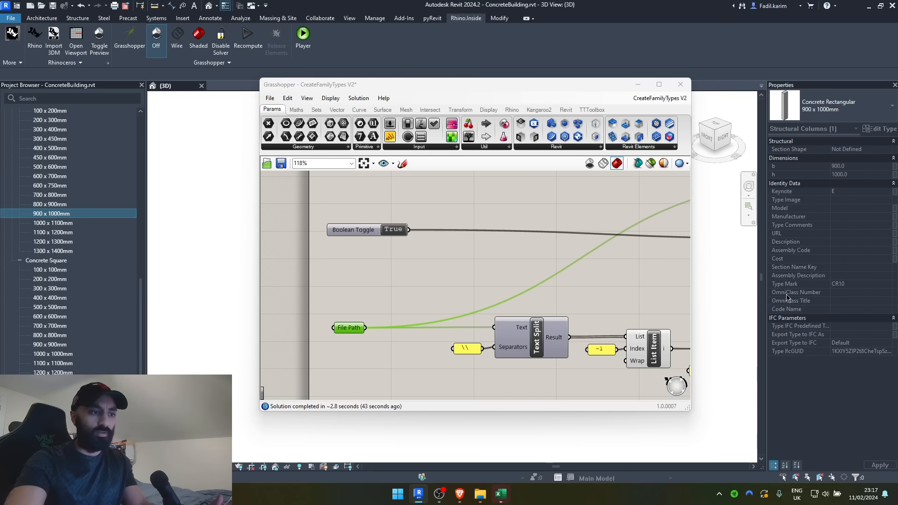
{"action": "left_click", "coordinate": [49, 176]}
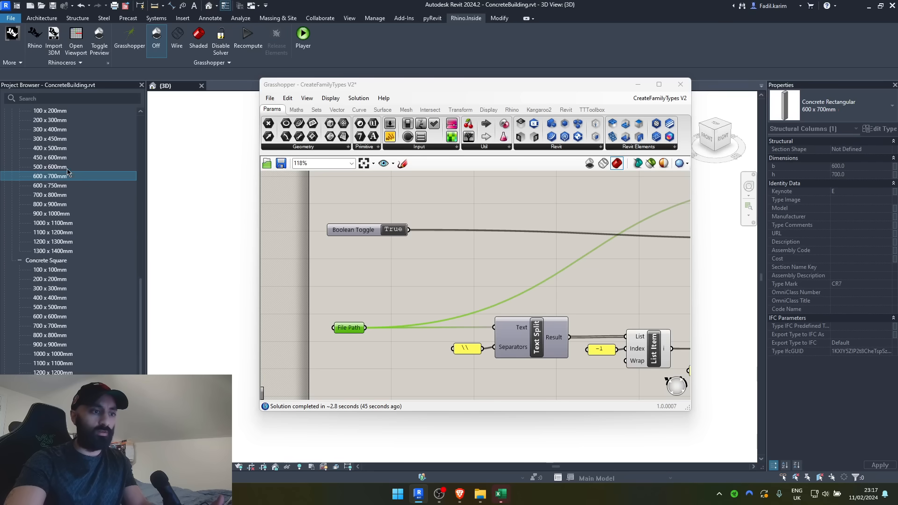
{"action": "left_click", "coordinate": [50, 120]}
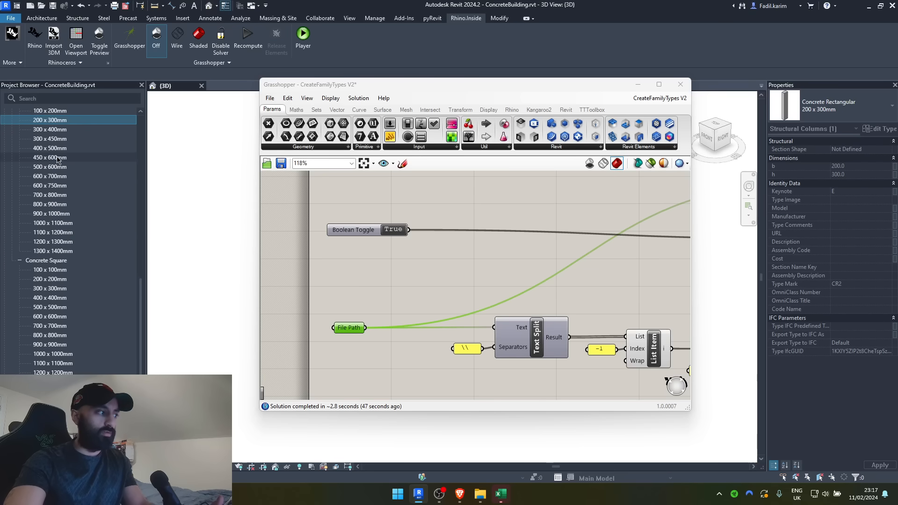
{"action": "left_click", "coordinate": [50, 157]}
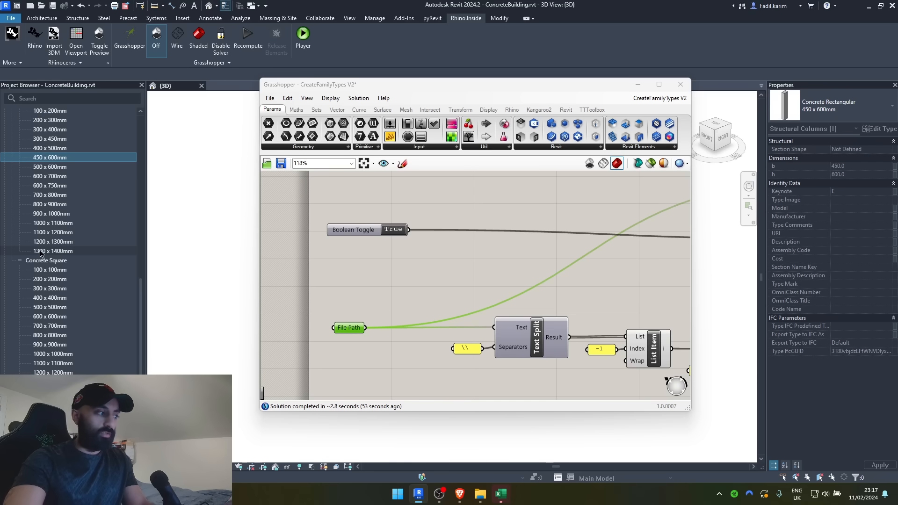
{"action": "left_click", "coordinate": [52, 250]}
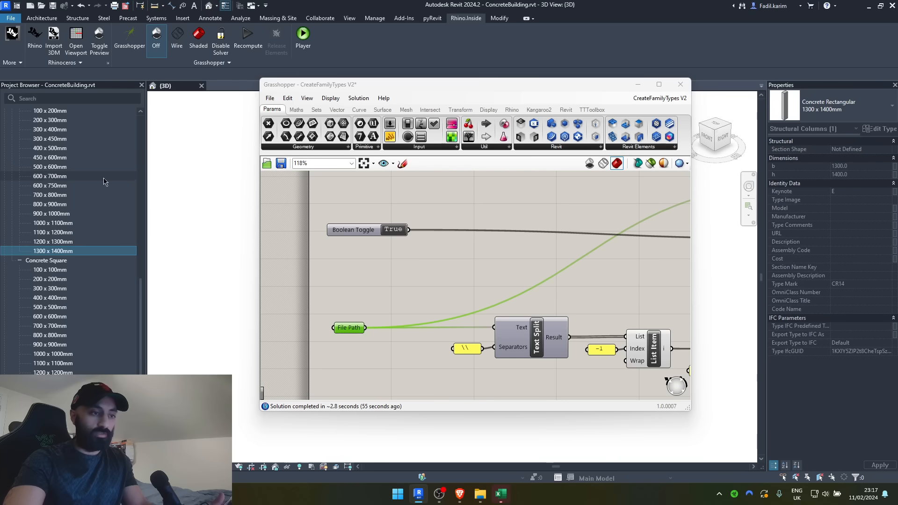
{"action": "mouse_move", "coordinate": [823, 289]}
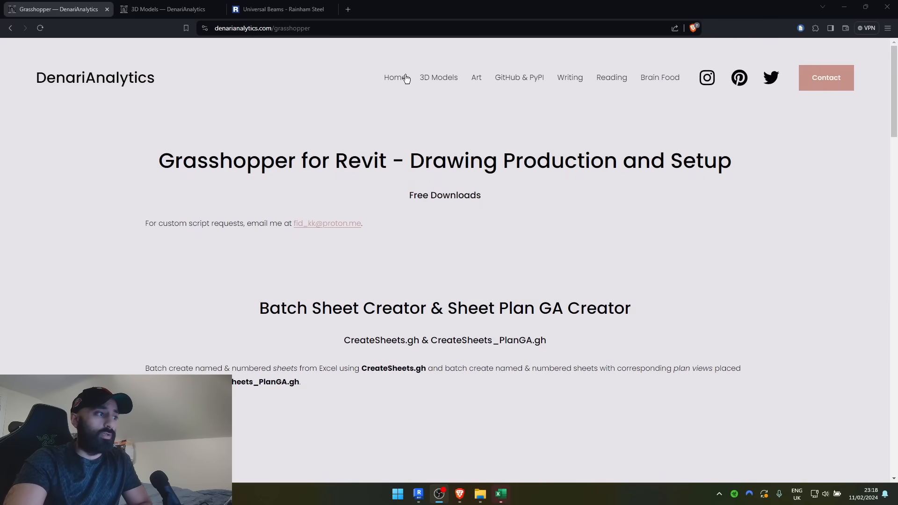
Browse the homepage from Art, GitHub, Writing, Reading and Brain Food down to DenariFitness and the Mailing List
{"action": "left_click", "coordinate": [393, 78]}
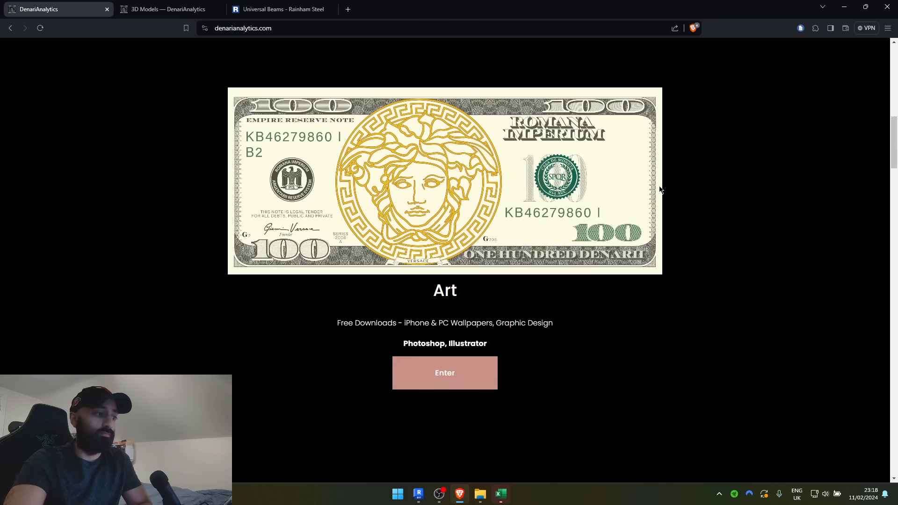
{"action": "scroll", "scroll_direction": "down", "scroll_amount": 3}
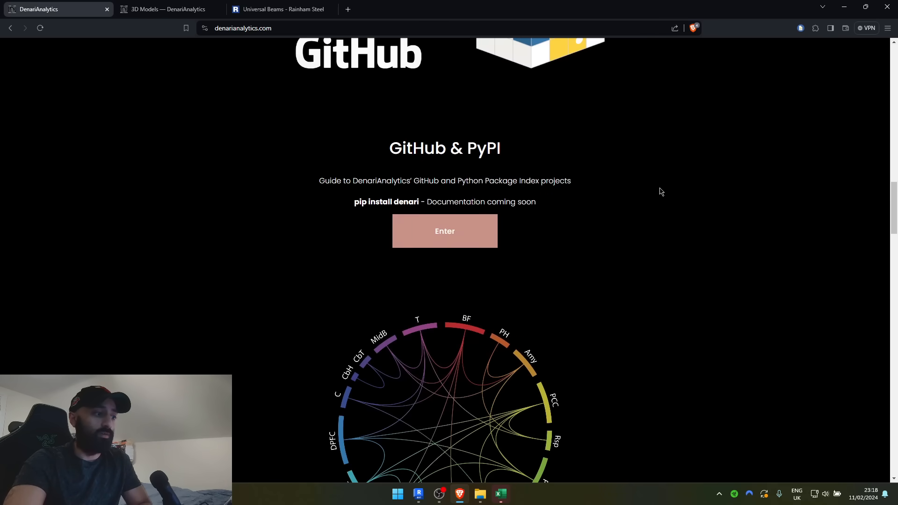
{"action": "scroll", "scroll_direction": "down", "scroll_amount": 3}
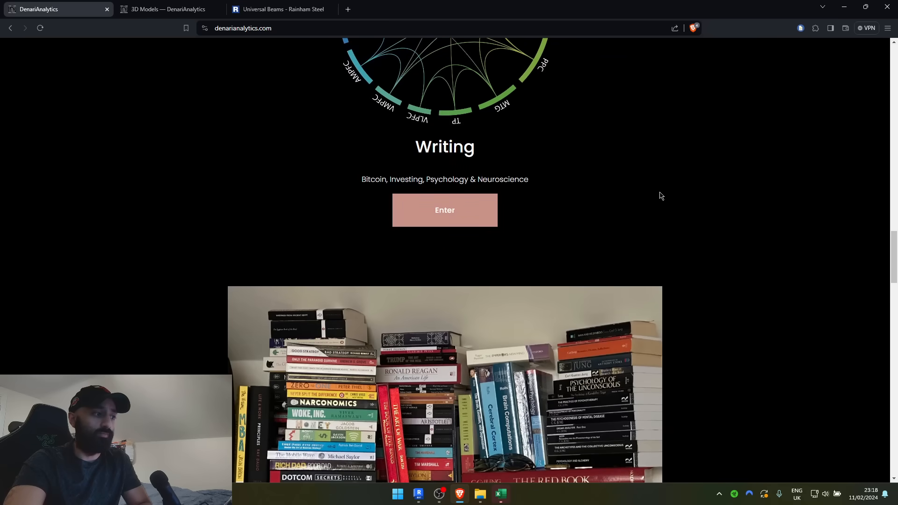
{"action": "scroll", "scroll_direction": "down", "scroll_amount": 3}
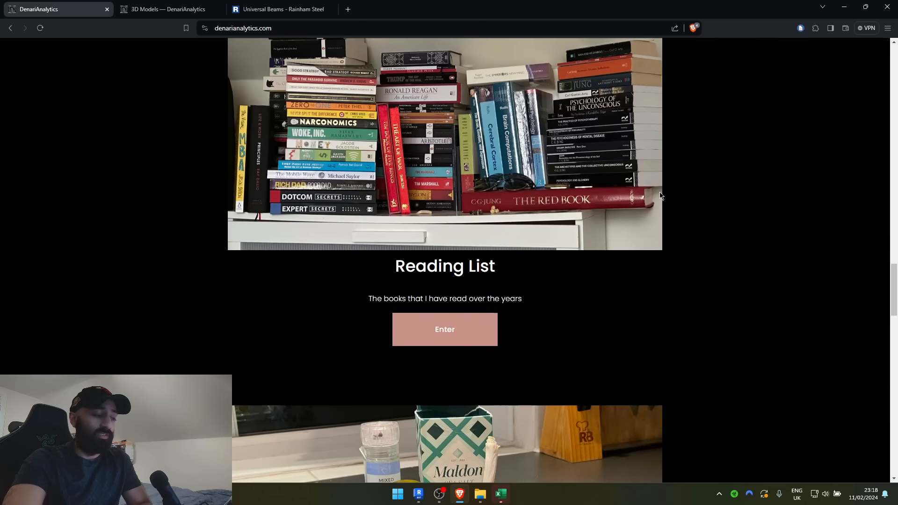
{"action": "scroll", "scroll_direction": "down", "scroll_amount": 3}
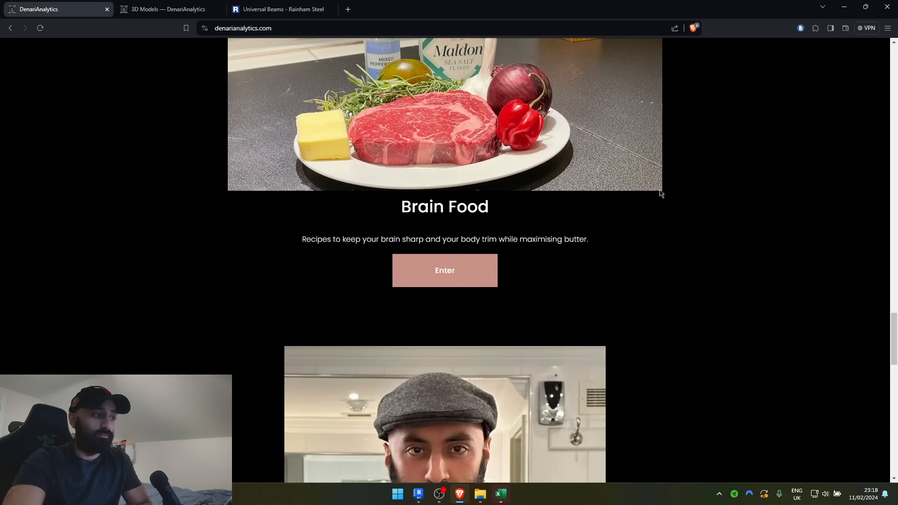
{"action": "scroll", "scroll_direction": "down", "scroll_amount": 3}
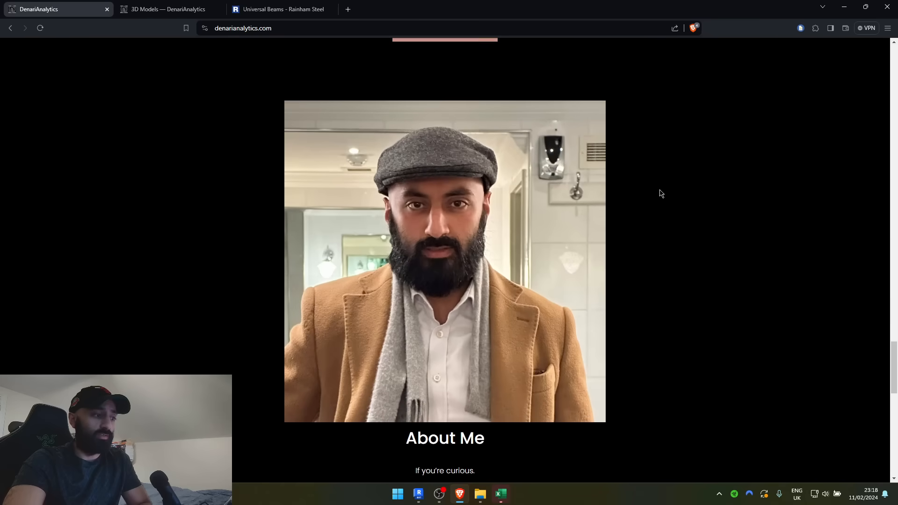
{"action": "scroll", "scroll_direction": "down", "scroll_amount": 3}
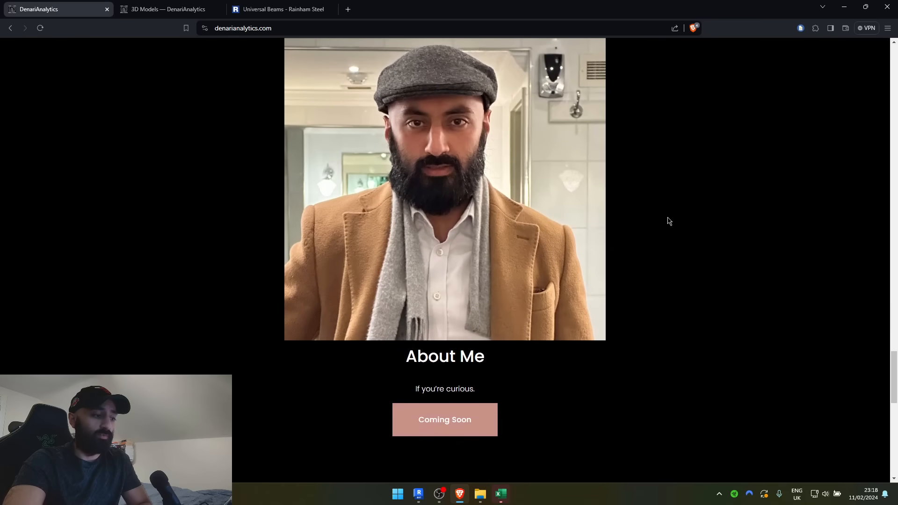
{"action": "scroll", "scroll_direction": "down", "scroll_amount": 3}
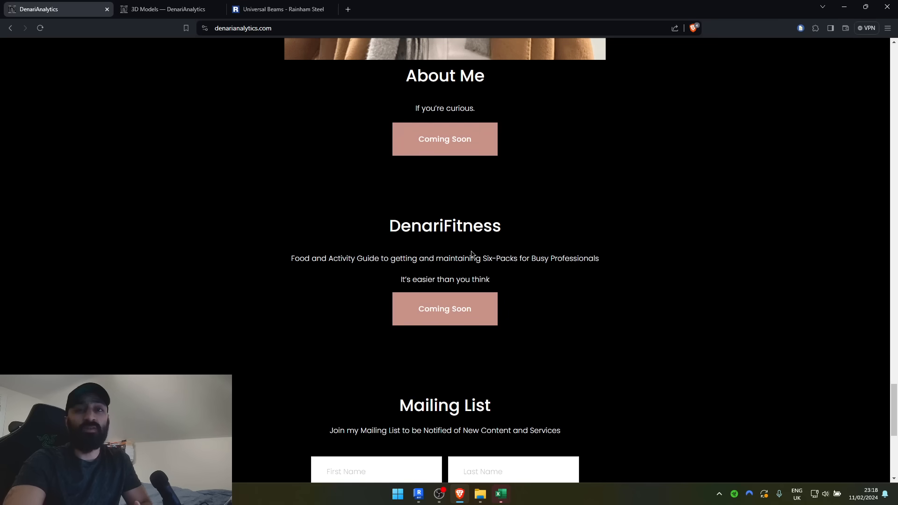
{"action": "mouse_move", "coordinate": [582, 264]}
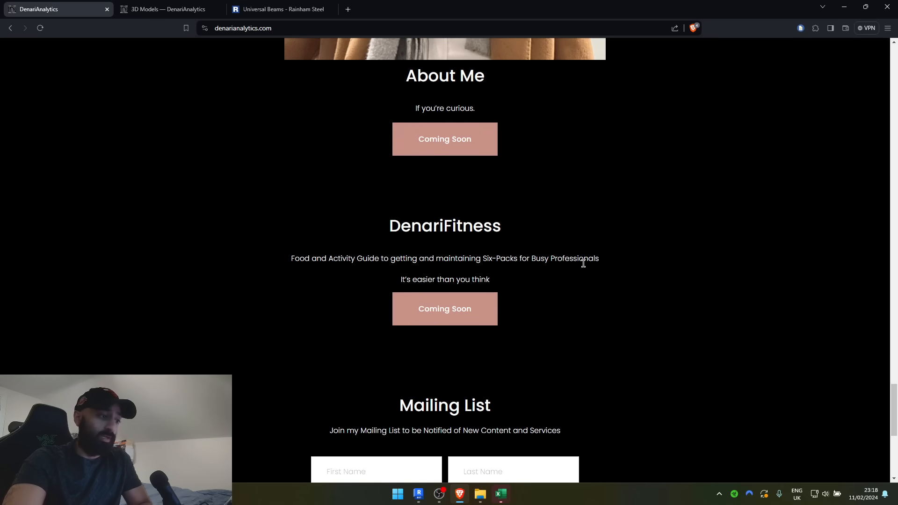